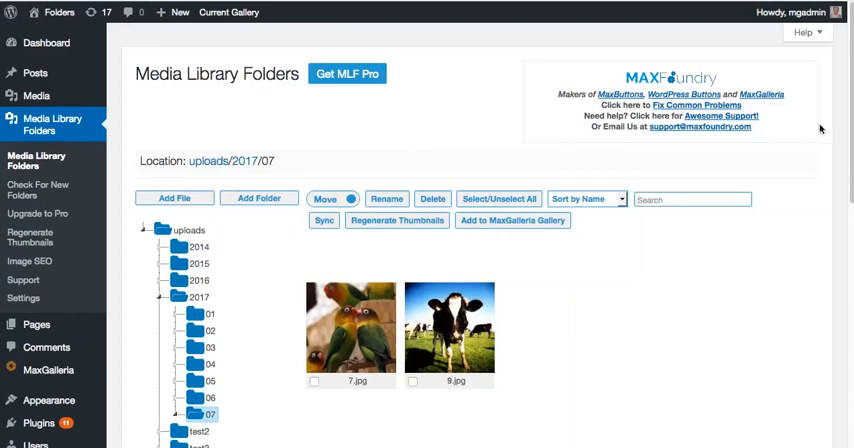
# Switch from the 2017/07 folder to the zoo folder to list its animal photos.
pyautogui.scroll(-3)
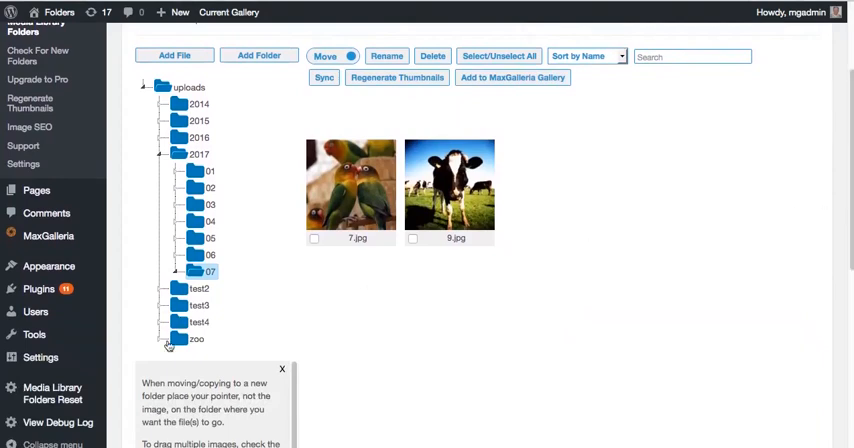
pyautogui.click(168, 338)
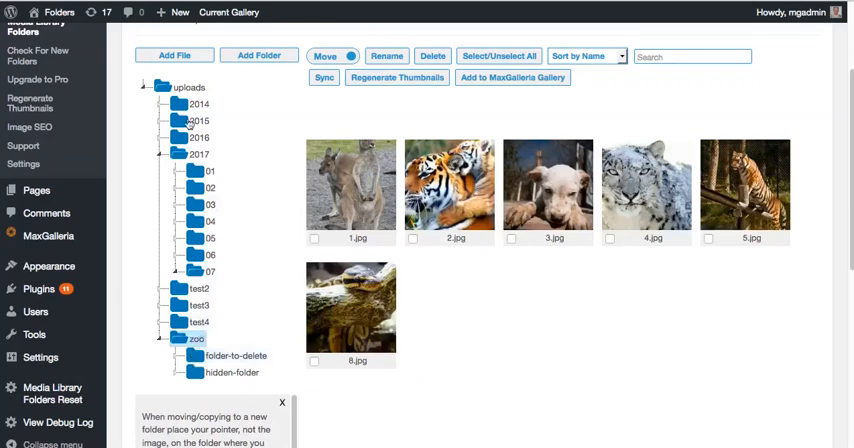
# Start an upload into zoo and browse to the folder holding bill.jpg, fox.jpg, penguins.jpg and tucan.jpg.
pyautogui.click(176, 56)
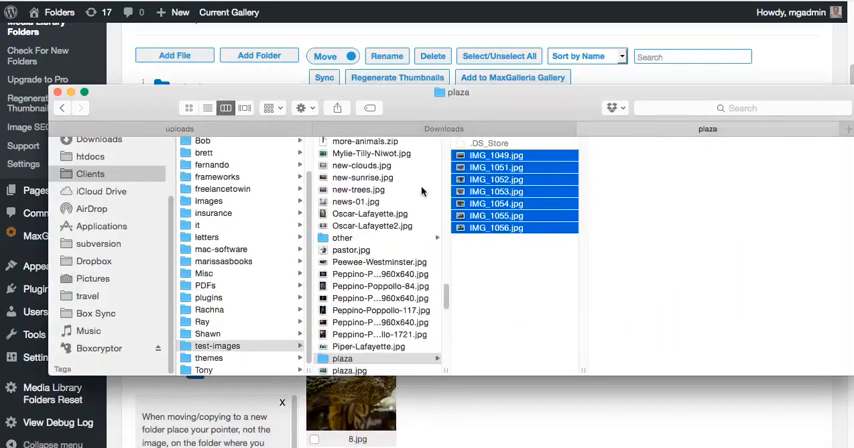
pyautogui.click(344, 236)
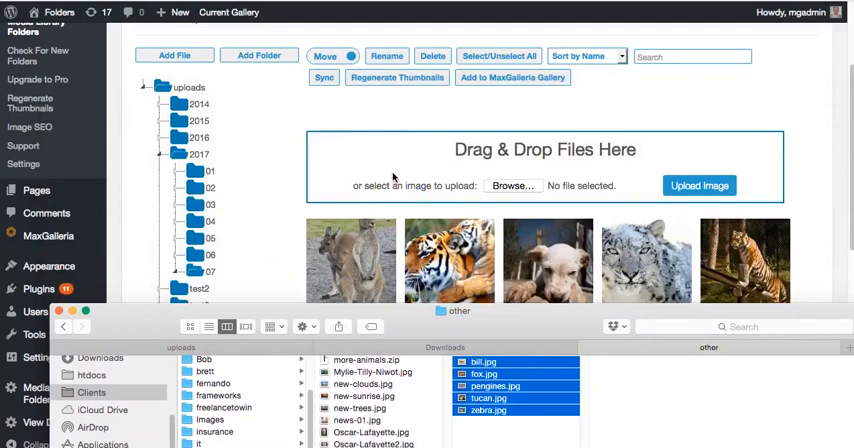
pyautogui.moveTo(800, 244)
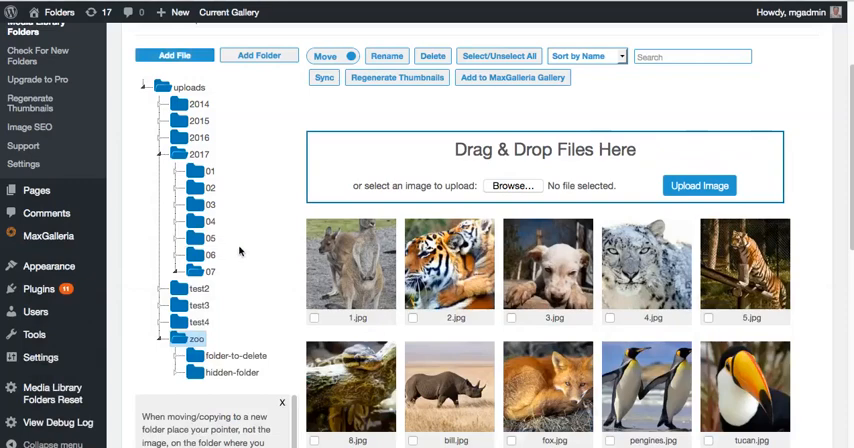
# Select the parrot and cow photos in 2017/07, move them into zoo and refresh the folder tree.
pyautogui.click(208, 272)
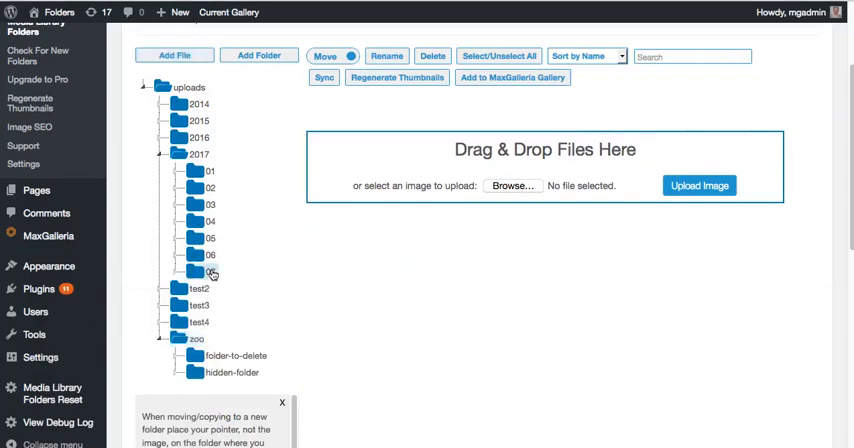
pyautogui.click(210, 272)
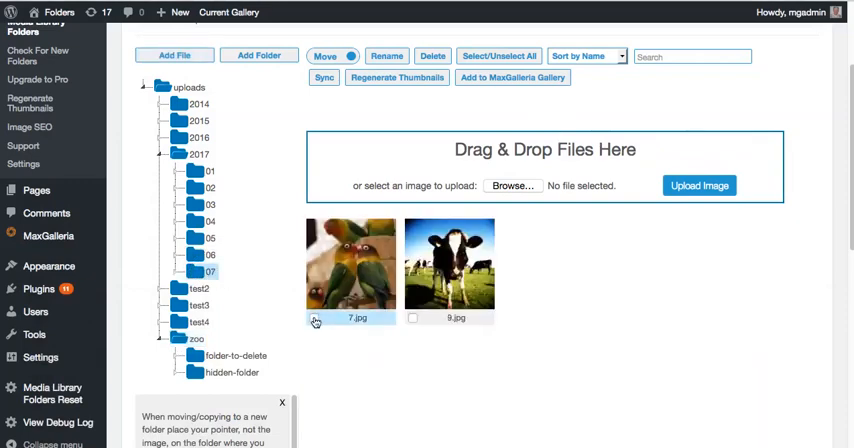
pyautogui.click(500, 56)
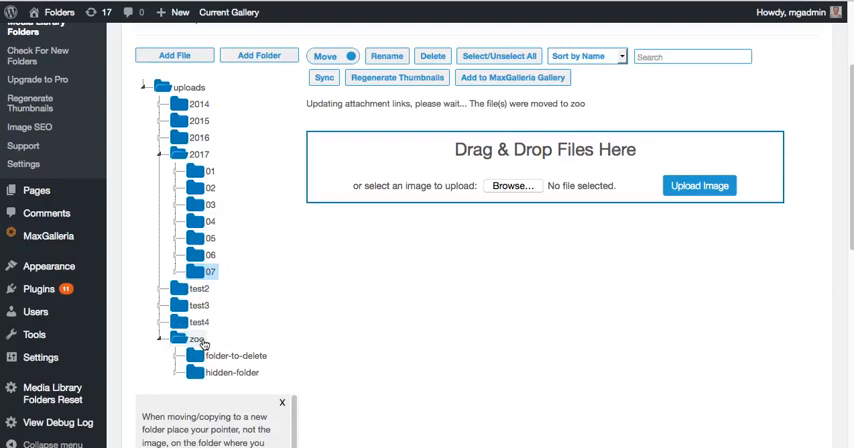
pyautogui.click(160, 88)
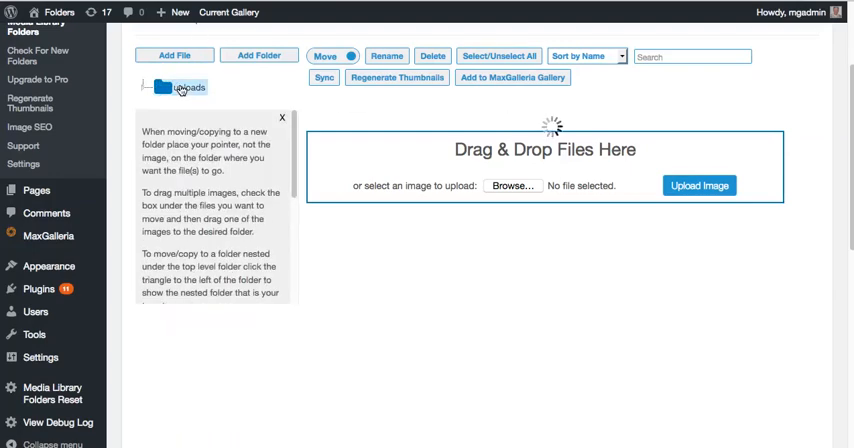
# Add a folder named 'trees' under uploads and confirm its creation.
pyautogui.click(260, 56)
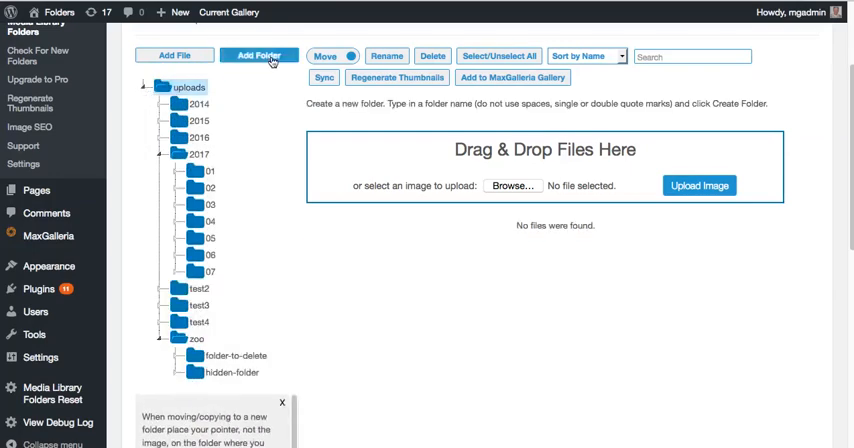
pyautogui.click(260, 56)
pyautogui.write('trees')
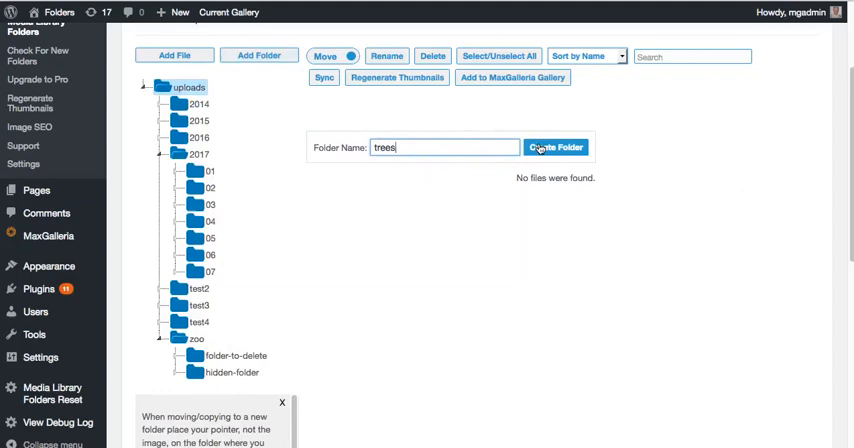
pyautogui.click(556, 148)
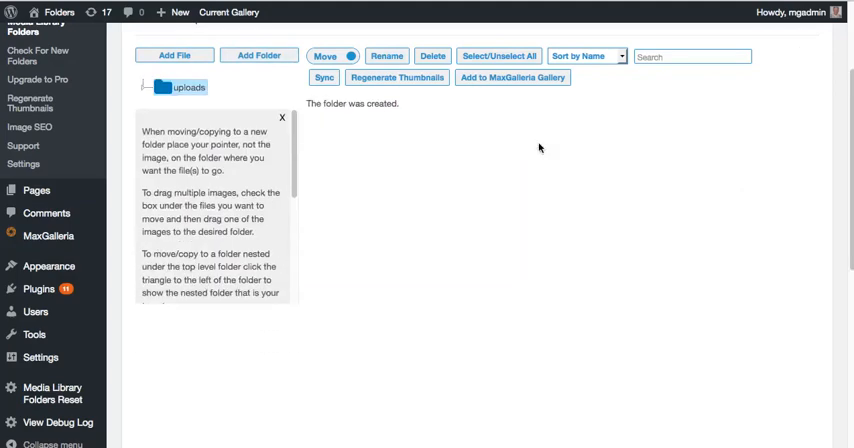
pyautogui.click(140, 88)
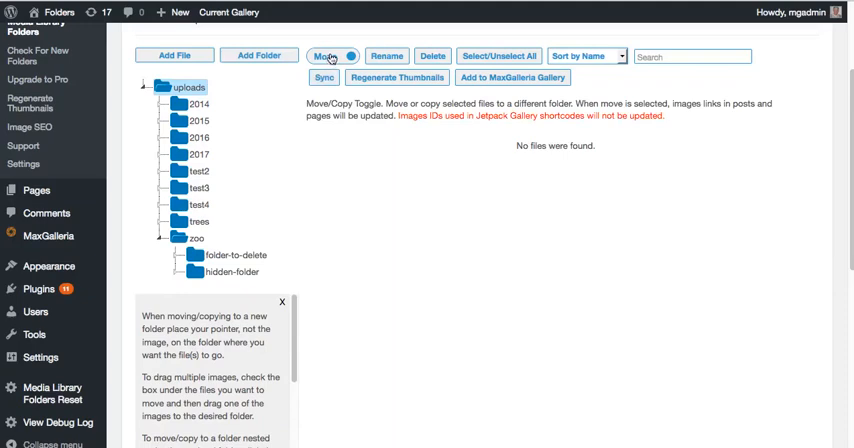
# Set transfers to Copy instead of Move, expand 2017 and reopen the zoo folder.
pyautogui.click(332, 56)
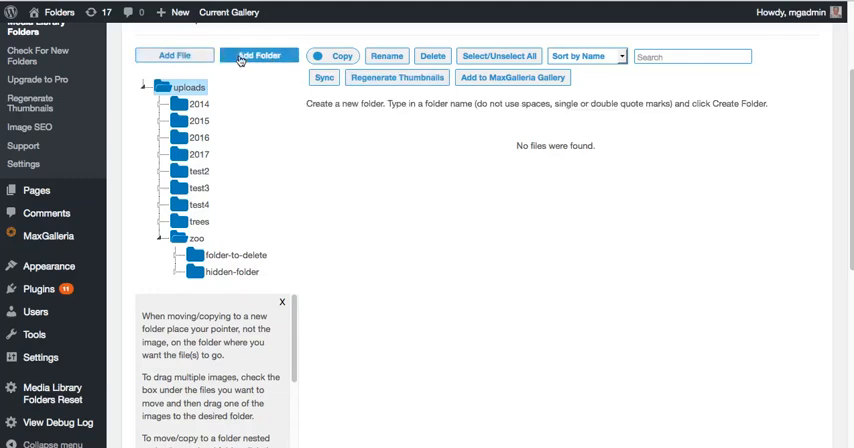
pyautogui.click(388, 56)
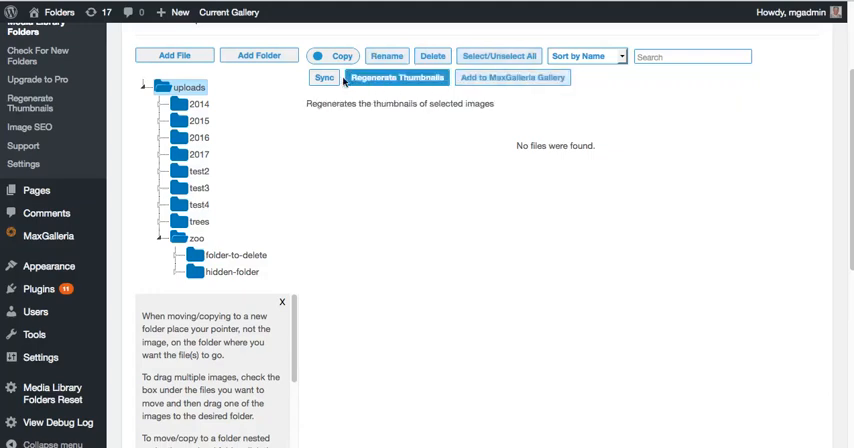
pyautogui.moveTo(324, 76)
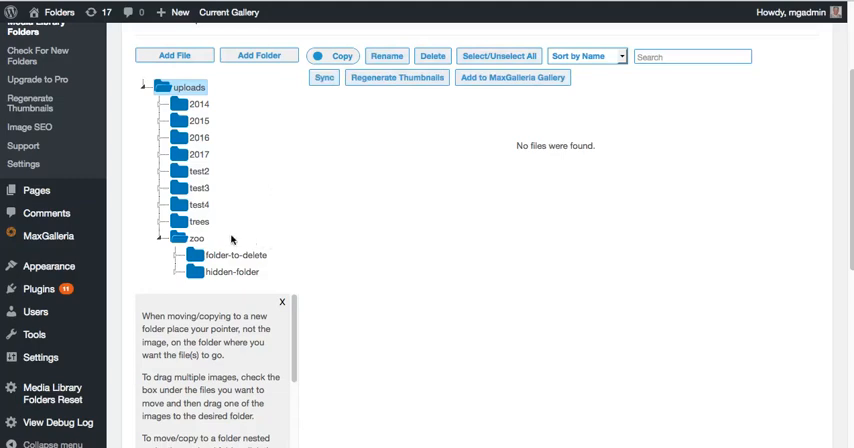
pyautogui.moveTo(200, 212)
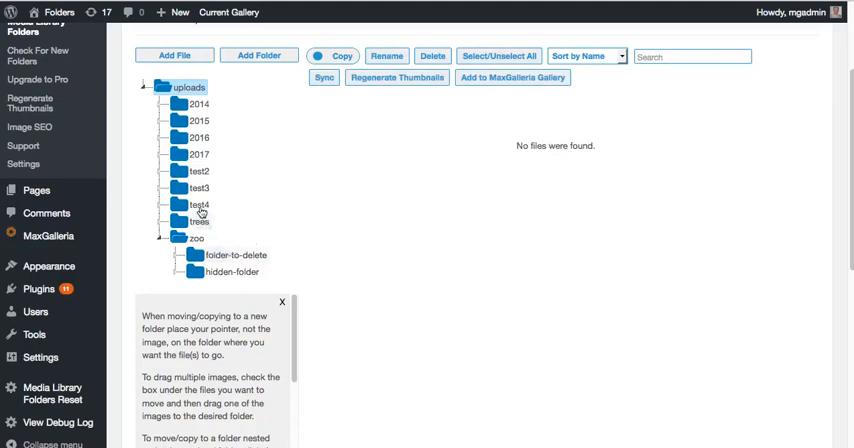
pyautogui.click(164, 156)
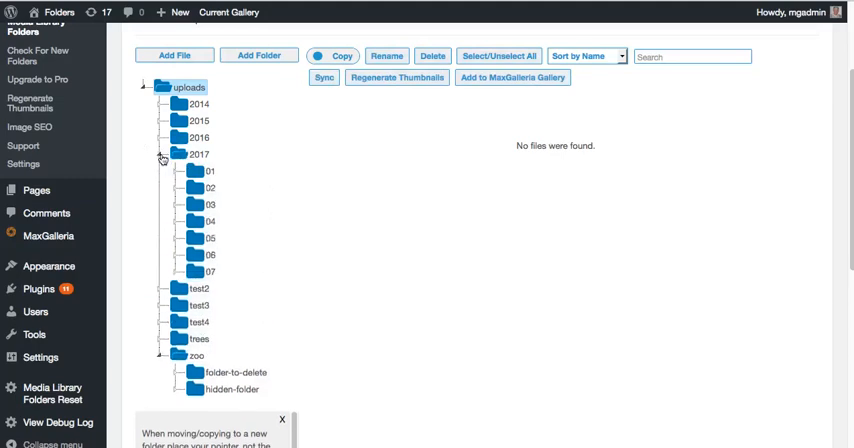
pyautogui.moveTo(200, 360)
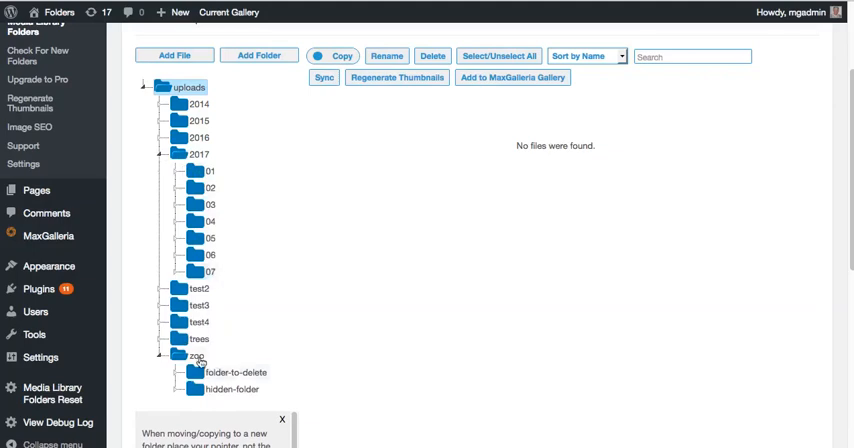
pyautogui.click(166, 356)
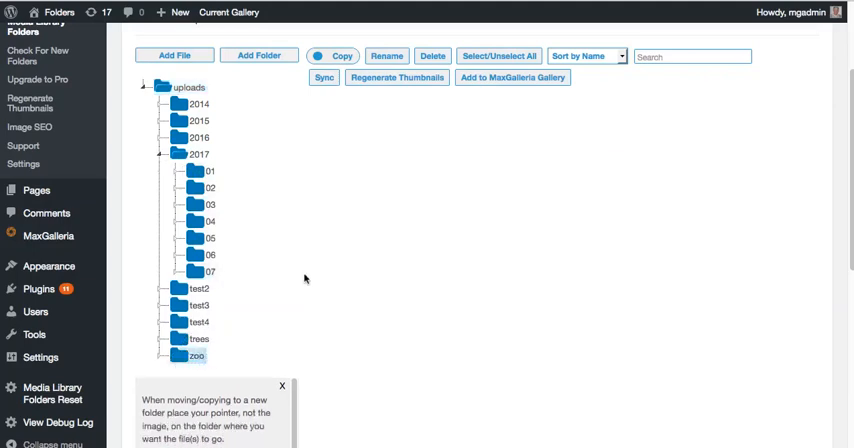
pyautogui.click(196, 356)
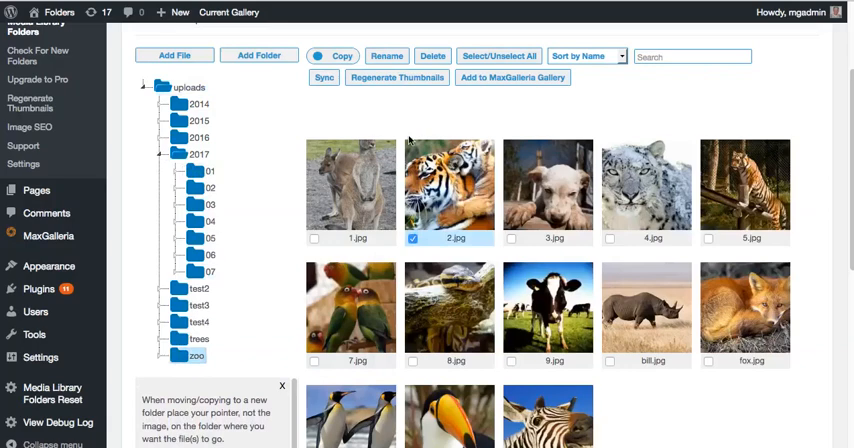
pyautogui.click(388, 56)
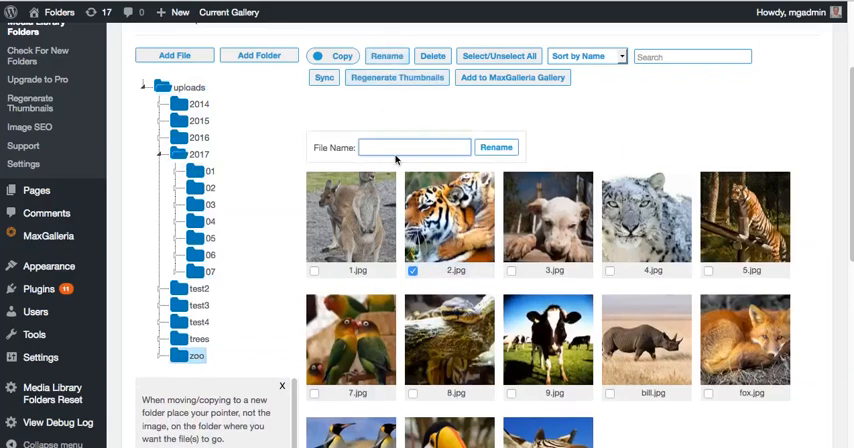
pyautogui.write('tigers')
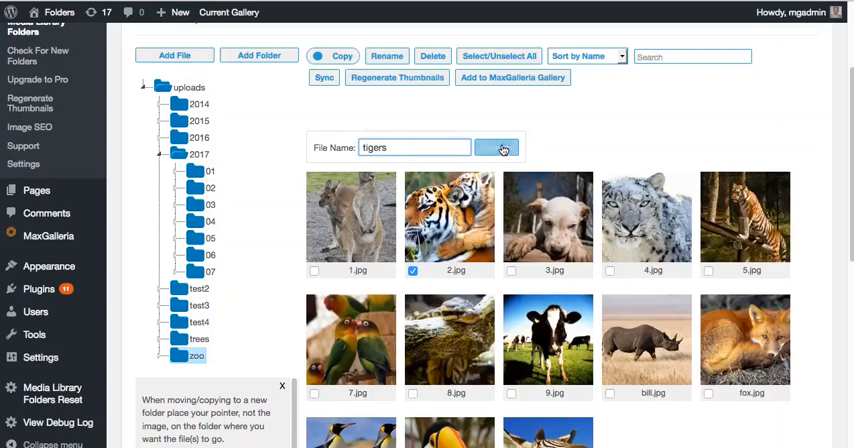
pyautogui.click(496, 148)
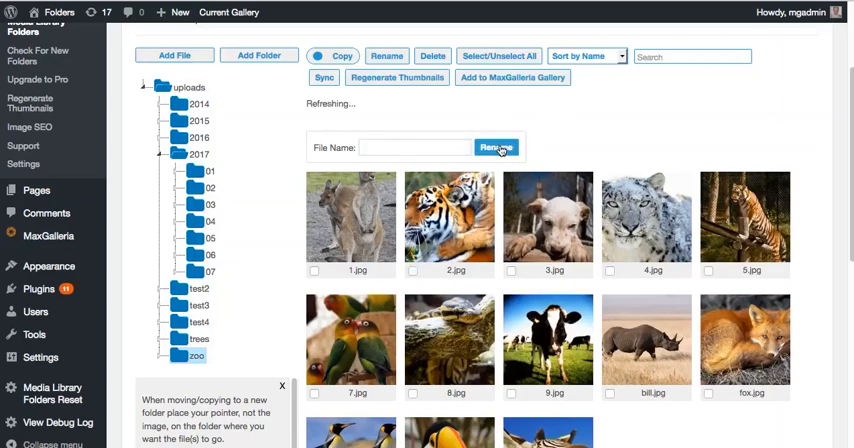
pyautogui.click(496, 148)
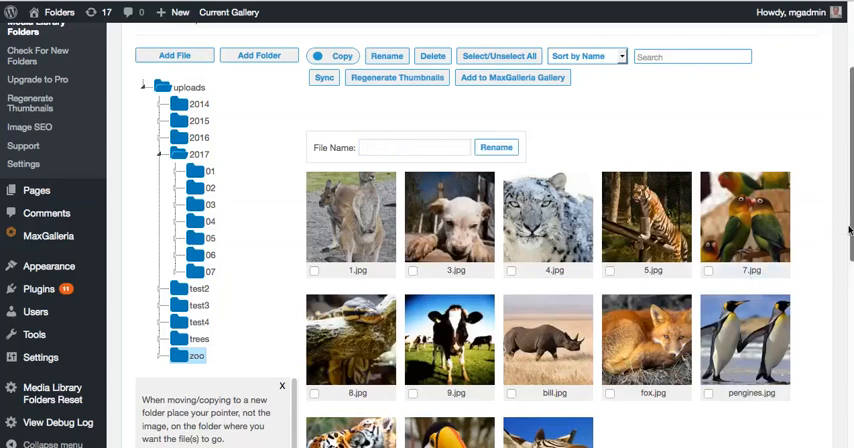
pyautogui.scroll(-3)
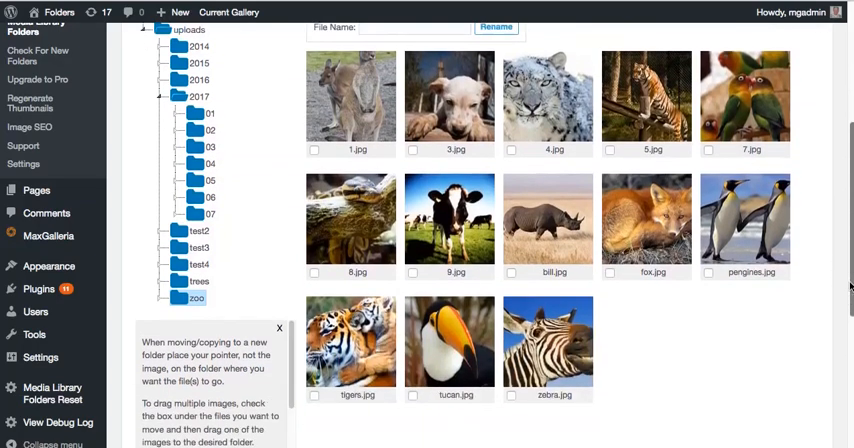
pyautogui.scroll(3)
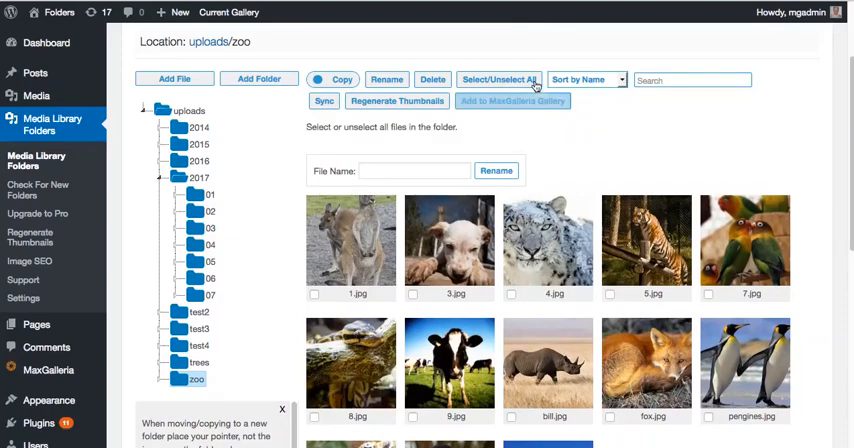
pyautogui.click(500, 80)
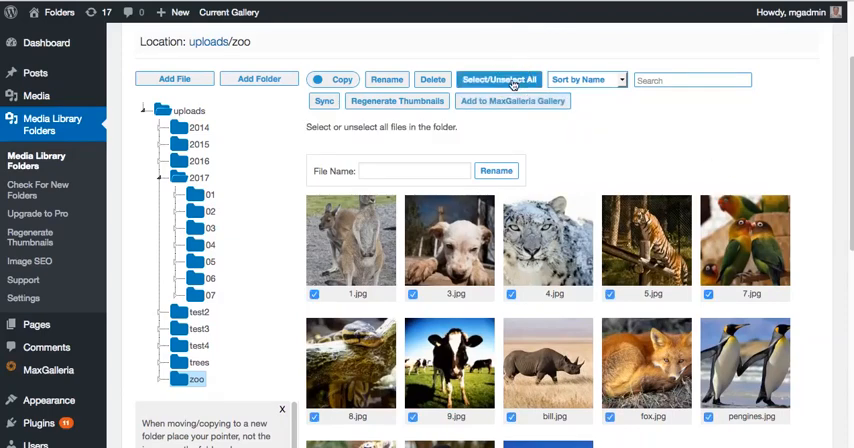
pyautogui.click(500, 80)
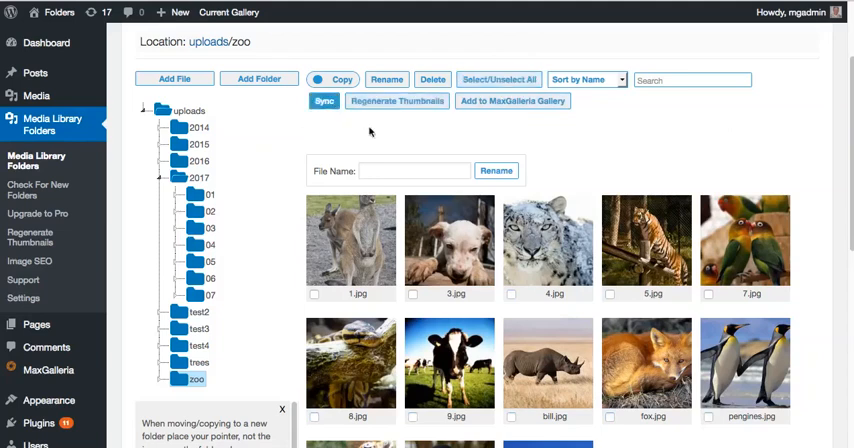
pyautogui.moveTo(636, 150)
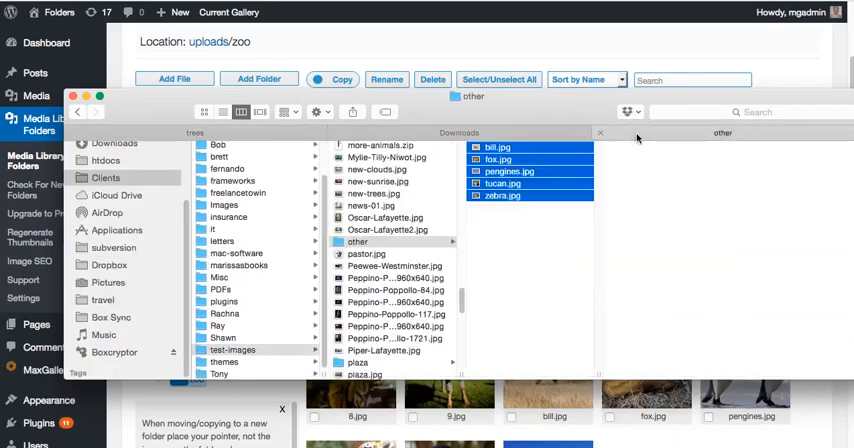
# Copy the seven IMG tree photos from Finder's plaza folder to the clipboard.
pyautogui.click(368, 362)
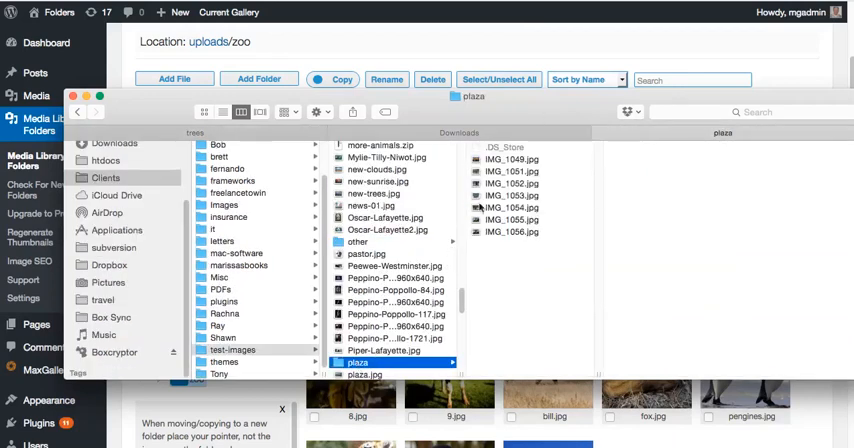
pyautogui.click(512, 160)
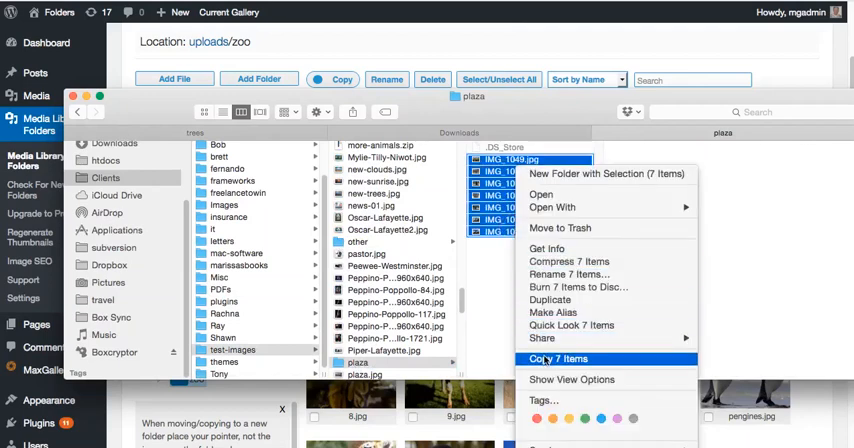
pyautogui.click(558, 358)
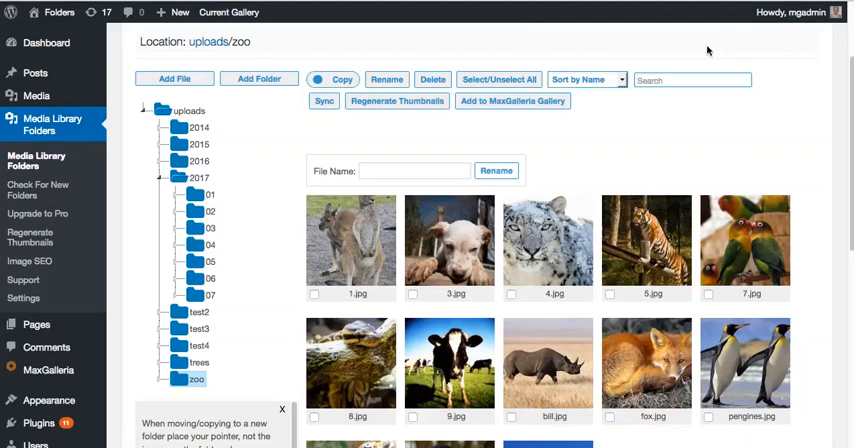
pyautogui.moveTo(216, 368)
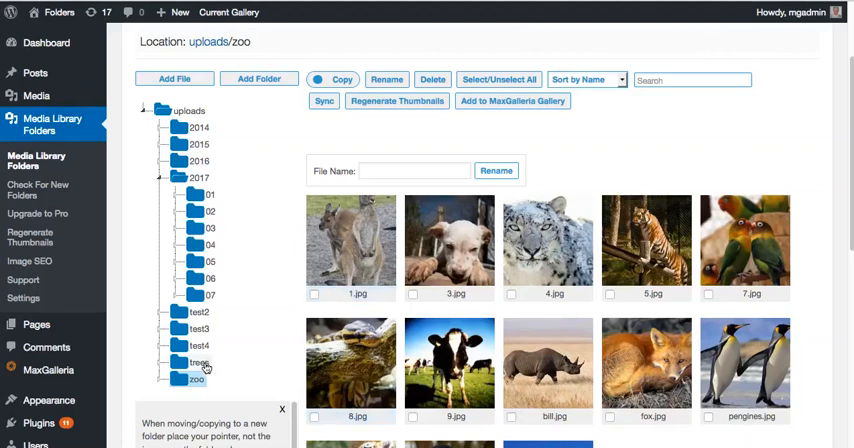
# Sync the trees folder with the server so IMG_1049.jpg and the other tree photos appear in it.
pyautogui.click(198, 364)
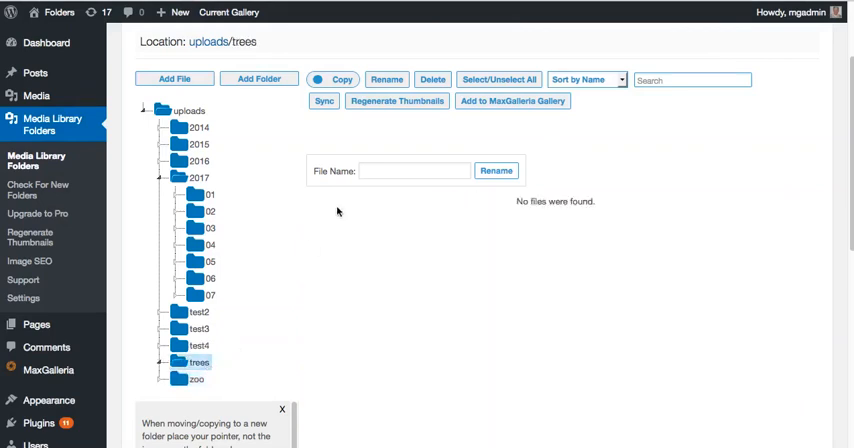
pyautogui.click(324, 100)
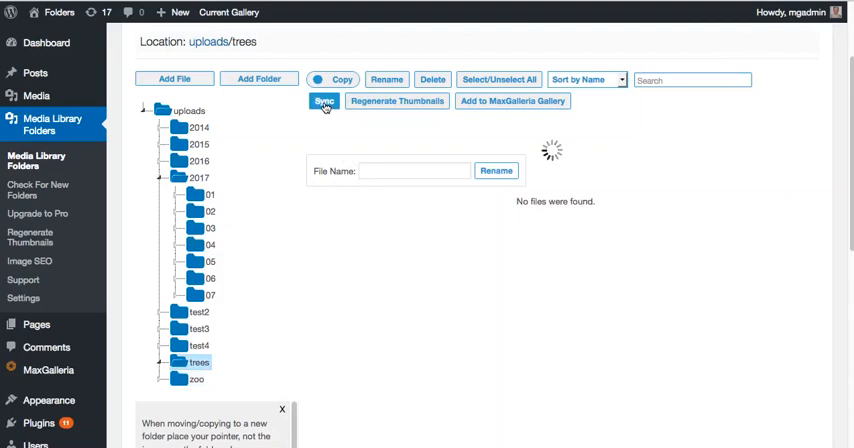
pyautogui.click(324, 100)
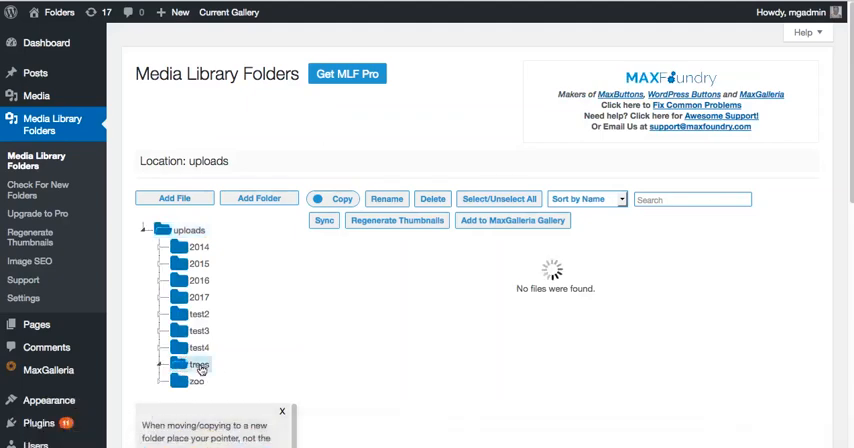
pyautogui.click(192, 364)
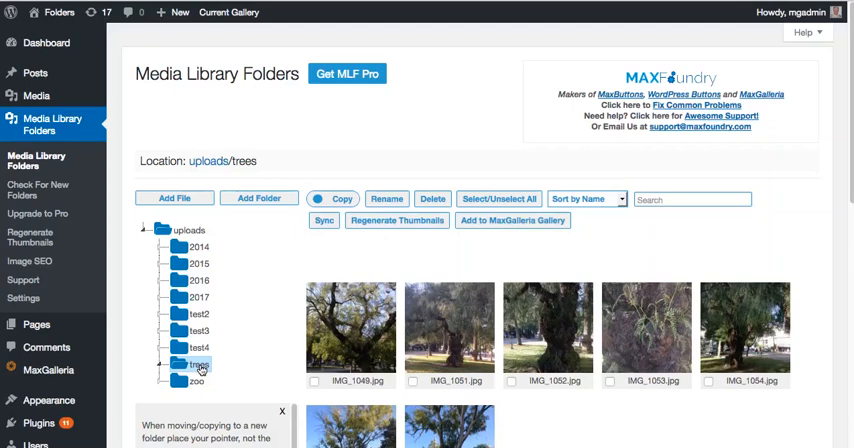
pyautogui.moveTo(396, 220)
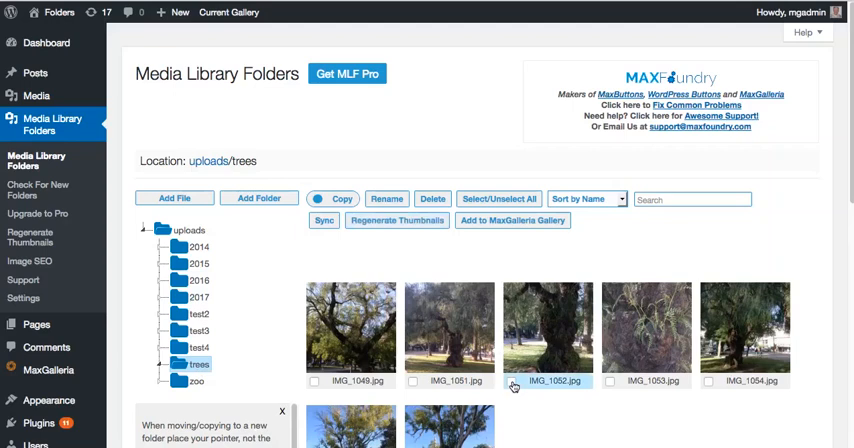
# Check IMG_1052.jpg and IMG_1053.jpg in the trees folder for a bulk action.
pyautogui.click(512, 382)
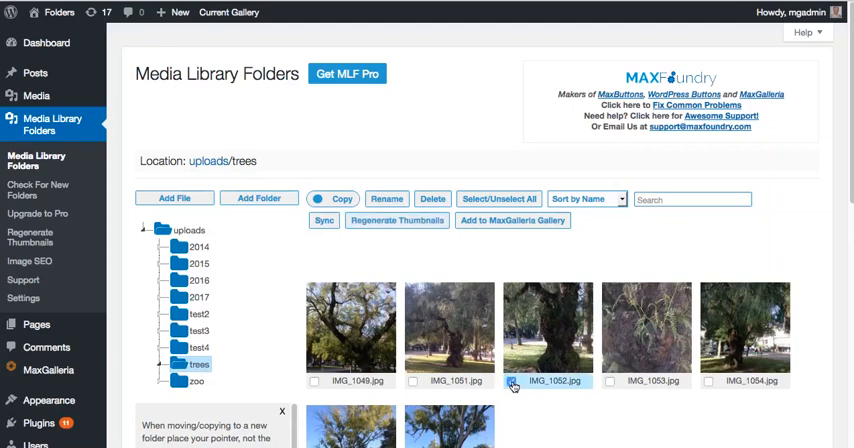
pyautogui.click(512, 380)
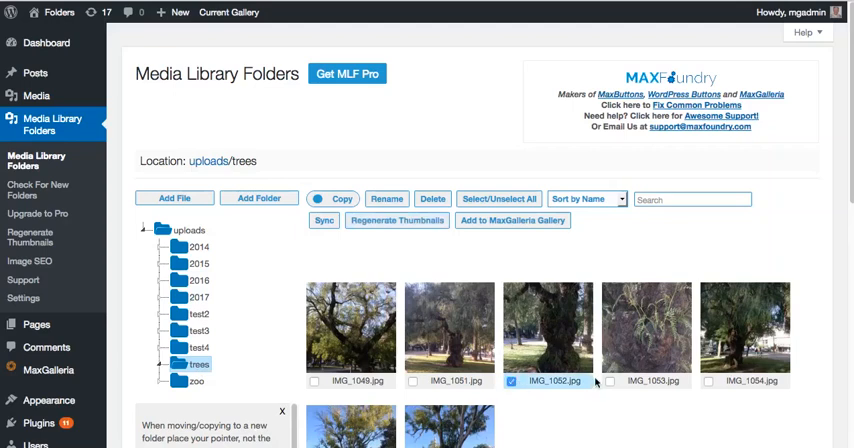
pyautogui.click(610, 382)
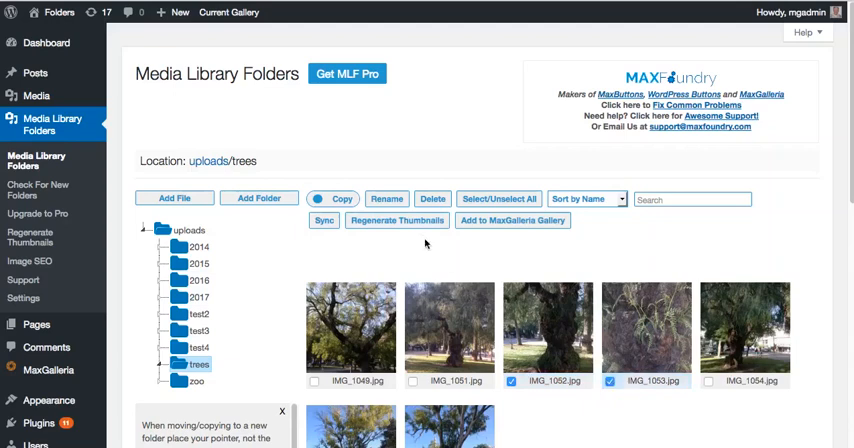
pyautogui.moveTo(518, 256)
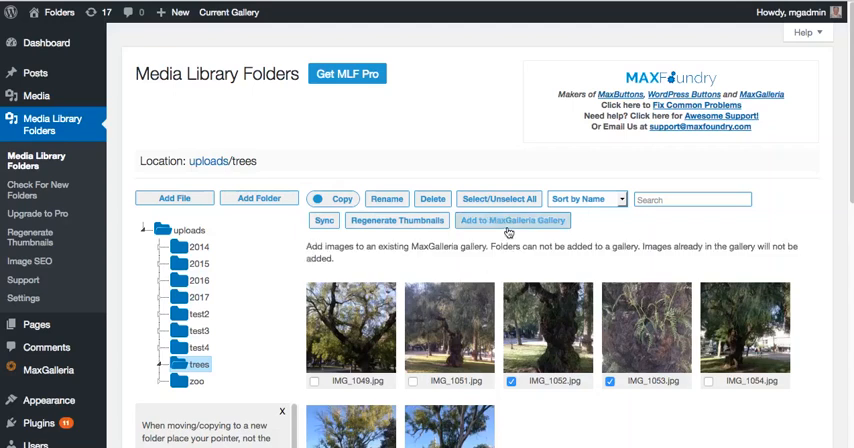
# Choose MaxGalleria's Gallery 4 as the destination for the checked tree photos.
pyautogui.click(512, 220)
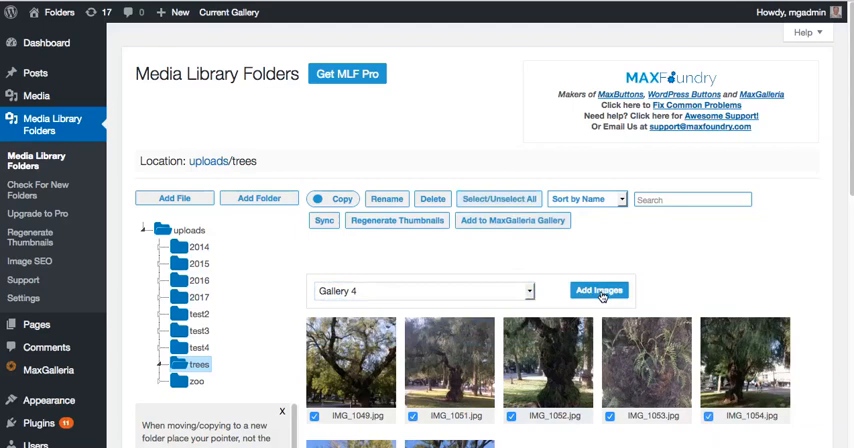
pyautogui.moveTo(696, 164)
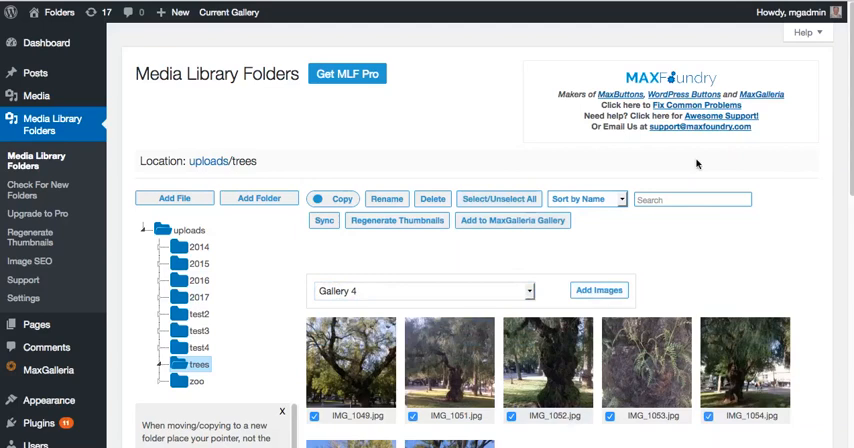
pyautogui.moveTo(624, 204)
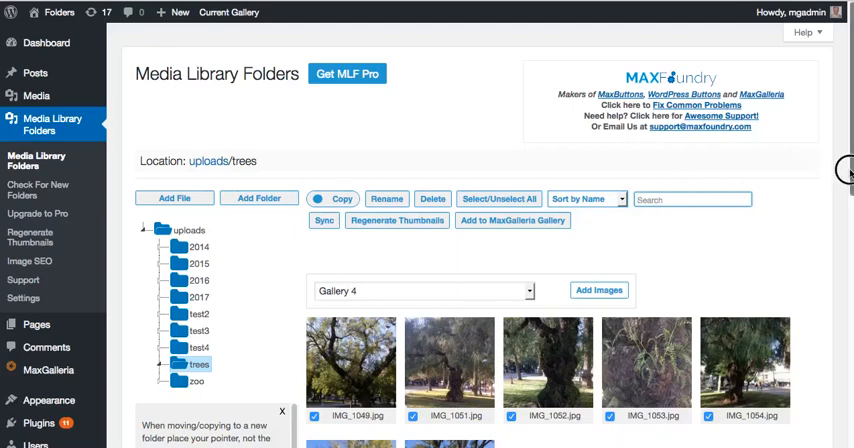
pyautogui.scroll(-3)
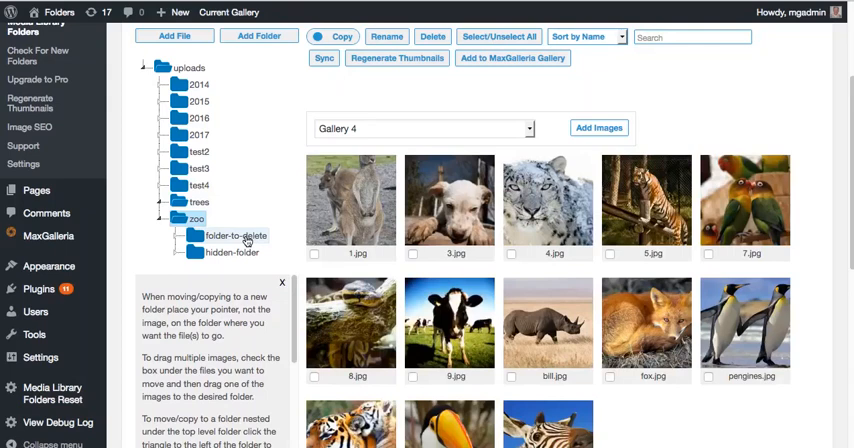
# Delete folder-to-delete and hide hidden-folder via their right-click actions, confirming each.
pyautogui.rightClick(236, 236)
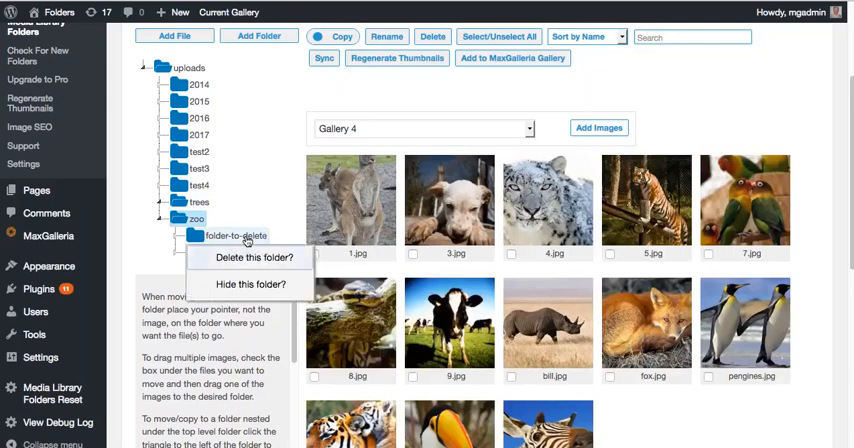
pyautogui.click(252, 256)
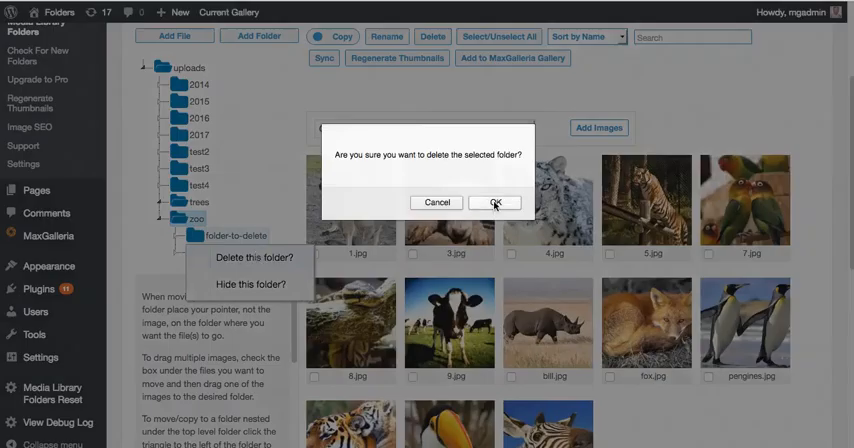
pyautogui.click(496, 202)
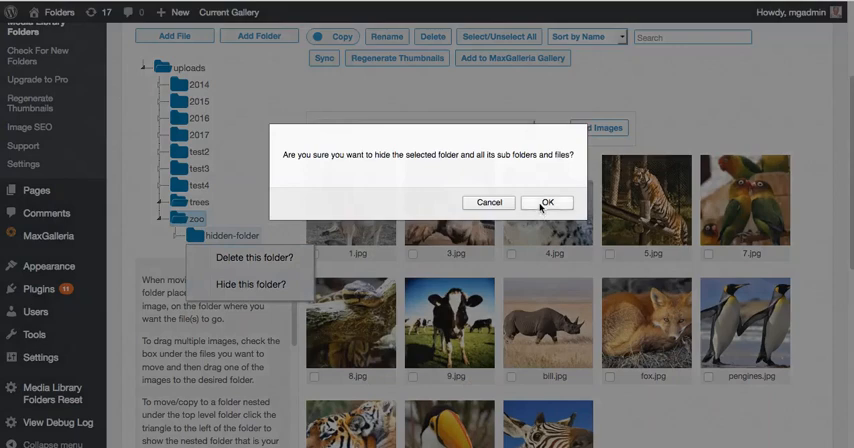
pyautogui.click(546, 202)
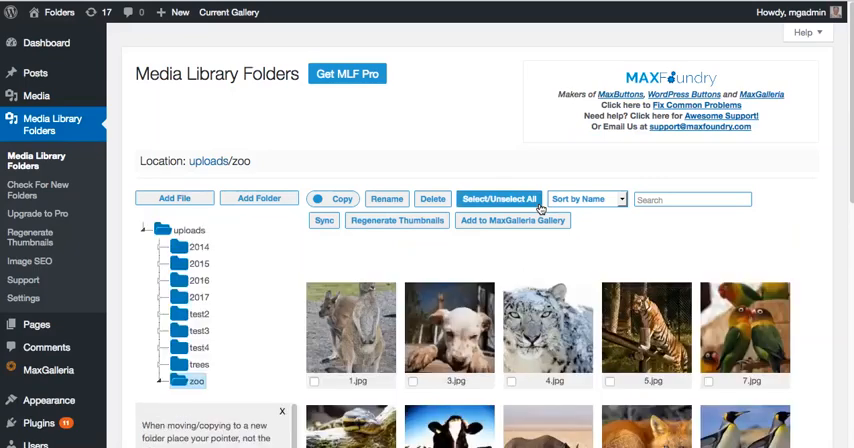
pyautogui.moveTo(844, 142)
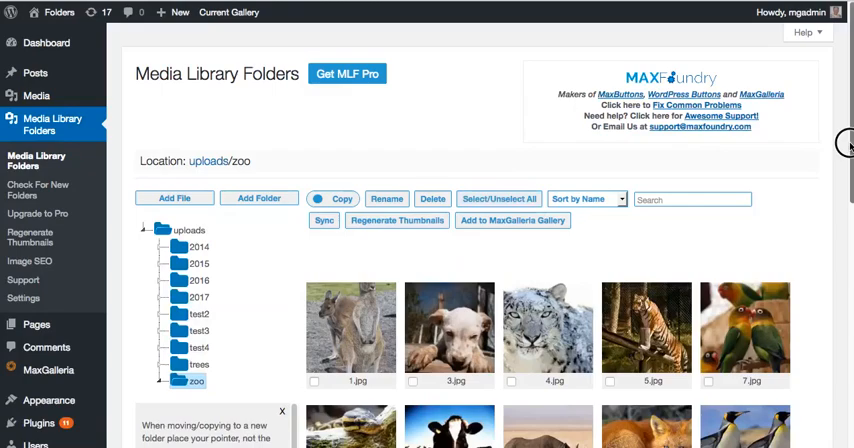
pyautogui.scroll(-3)
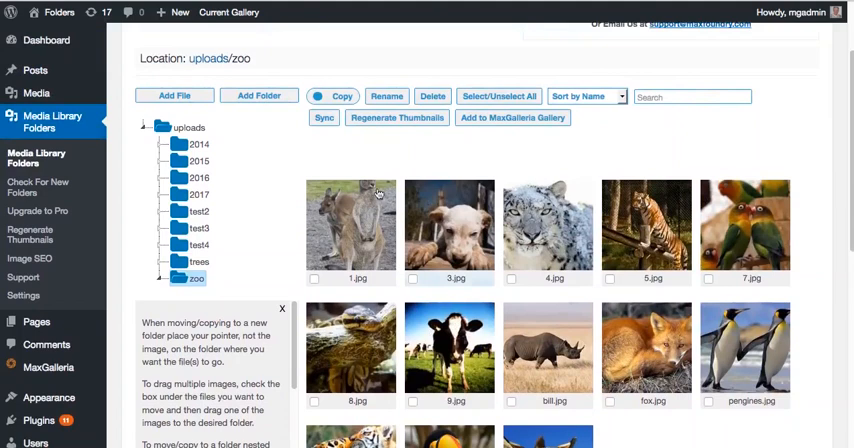
pyautogui.moveTo(248, 208)
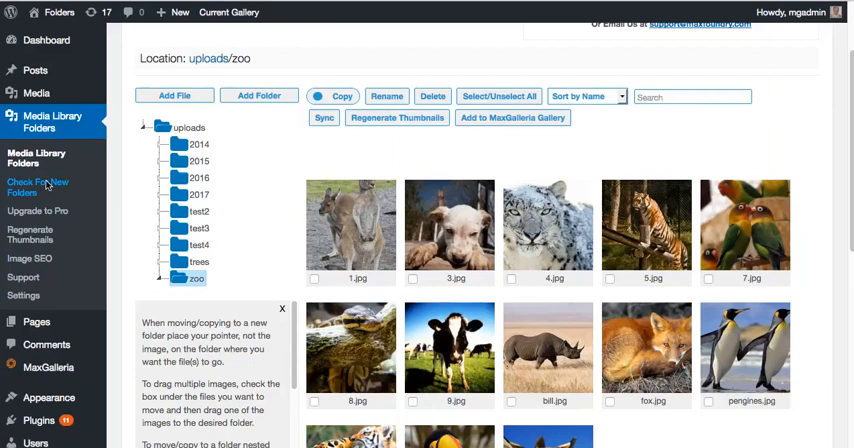
# Rescan uploads for new folders and expand 2017 to show its monthly subfolders 01–09.
pyautogui.click(38, 188)
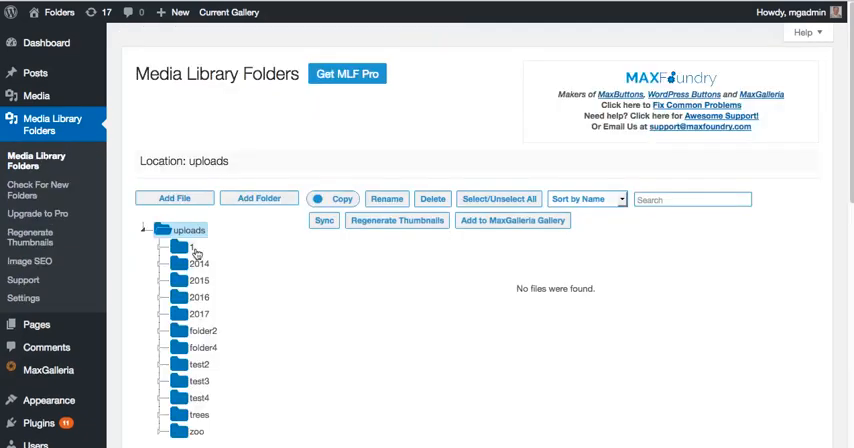
pyautogui.click(164, 312)
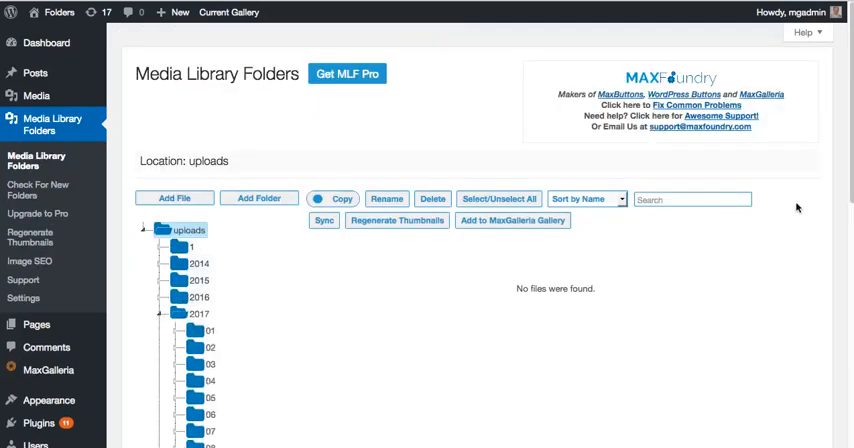
pyautogui.scroll(-3)
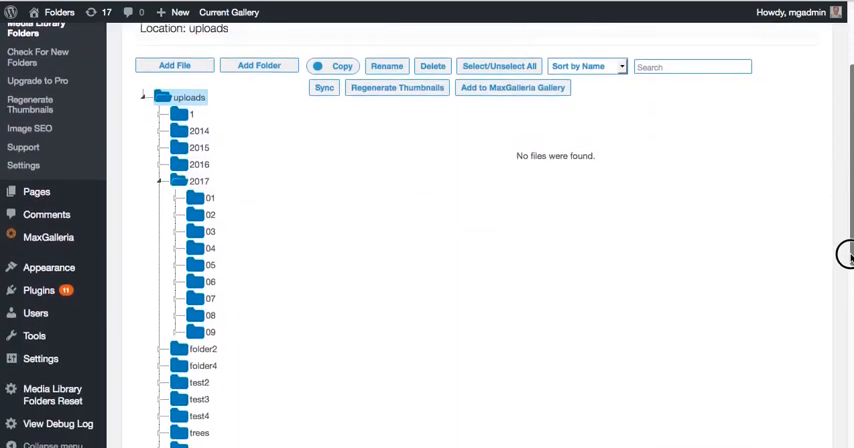
pyautogui.scroll(-3)
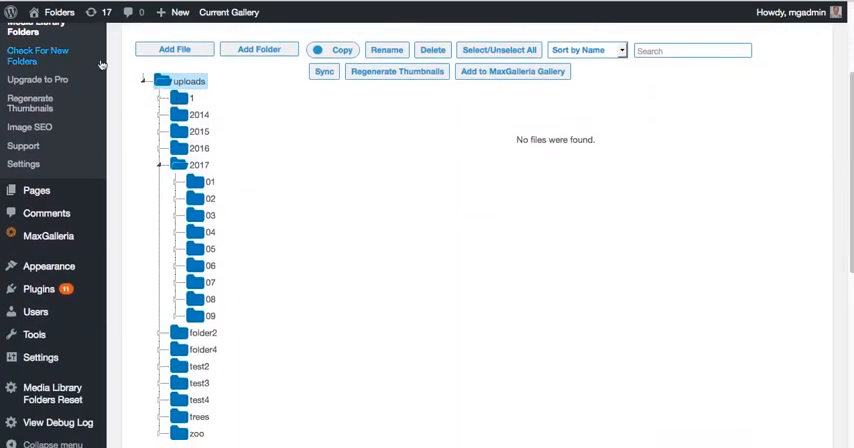
pyautogui.moveTo(30, 104)
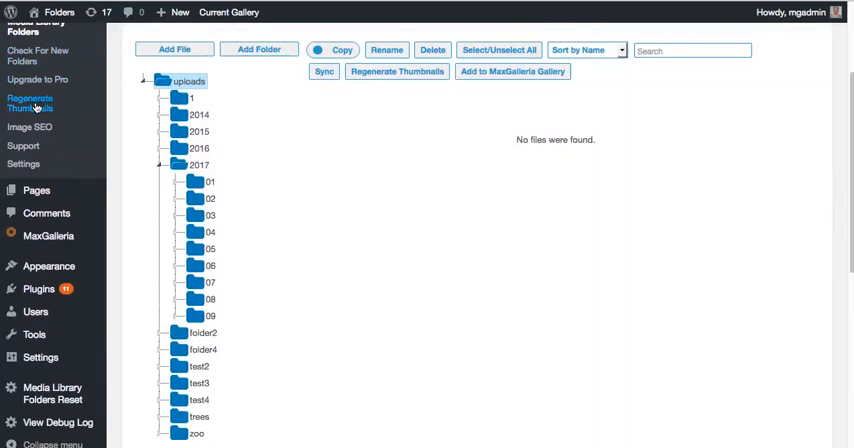
pyautogui.moveTo(30, 128)
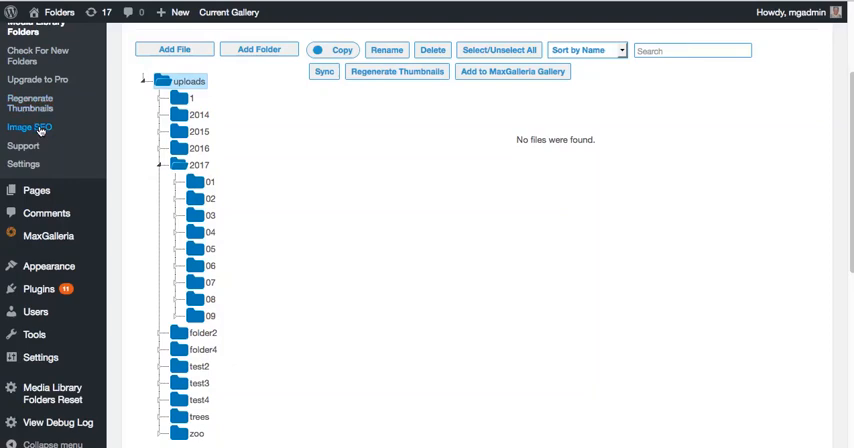
# Show the Image SEO defaults with ALT and Title attributes using %foldername and %filename.
pyautogui.click(30, 128)
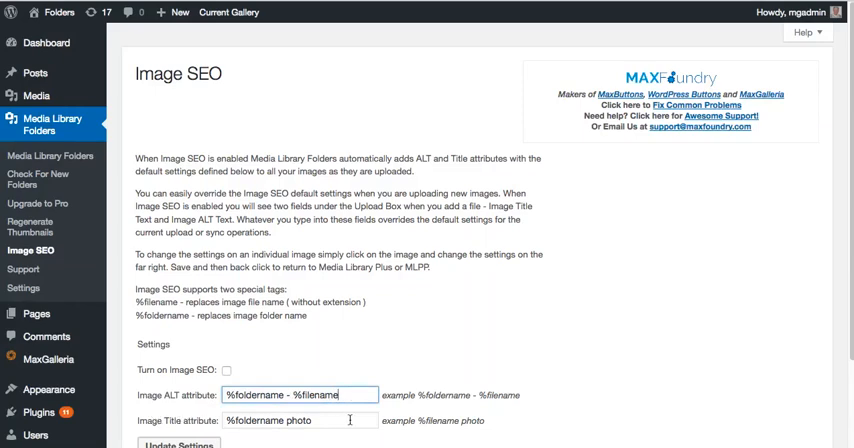
pyautogui.moveTo(298, 352)
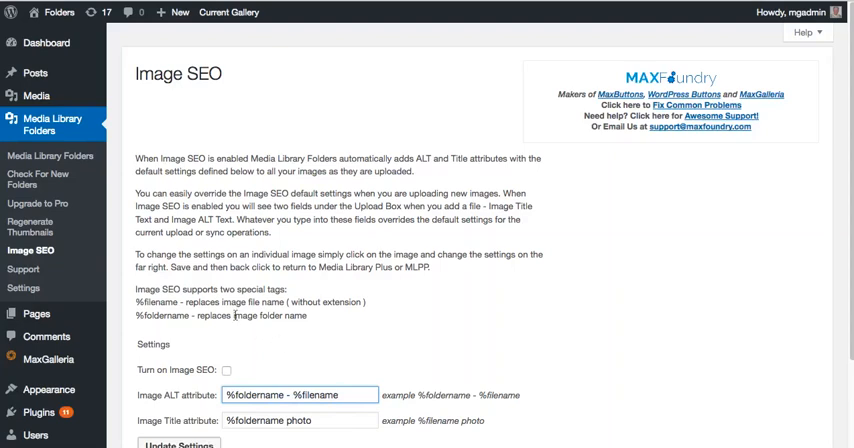
pyautogui.moveTo(24, 268)
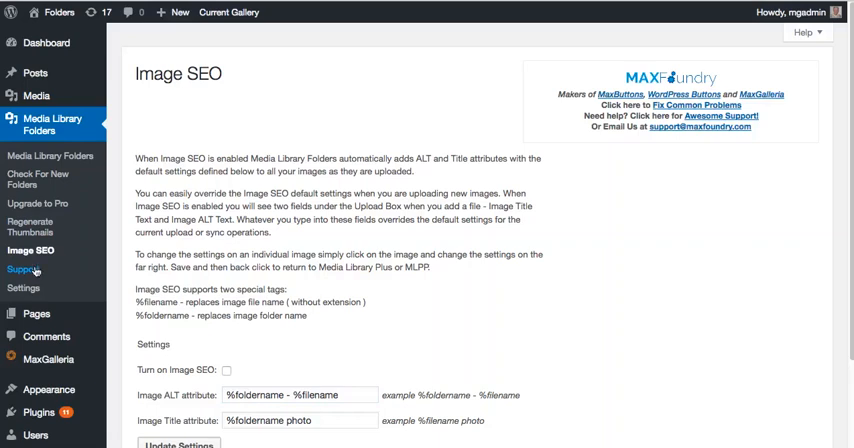
# Review the Support page's System Information report, then return to Media Library Folders Pro.
pyautogui.click(24, 268)
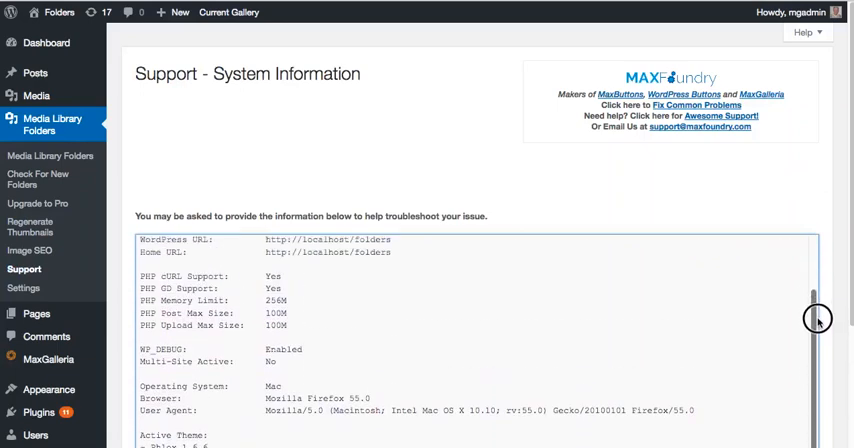
pyautogui.scroll(-3)
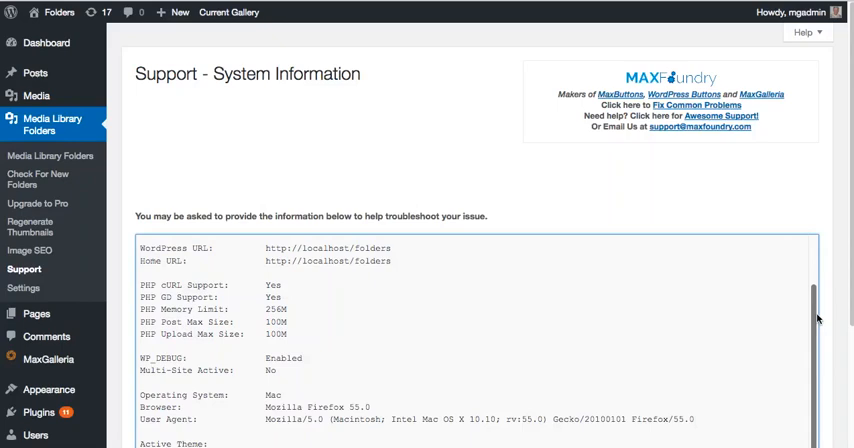
pyautogui.moveTo(356, 280)
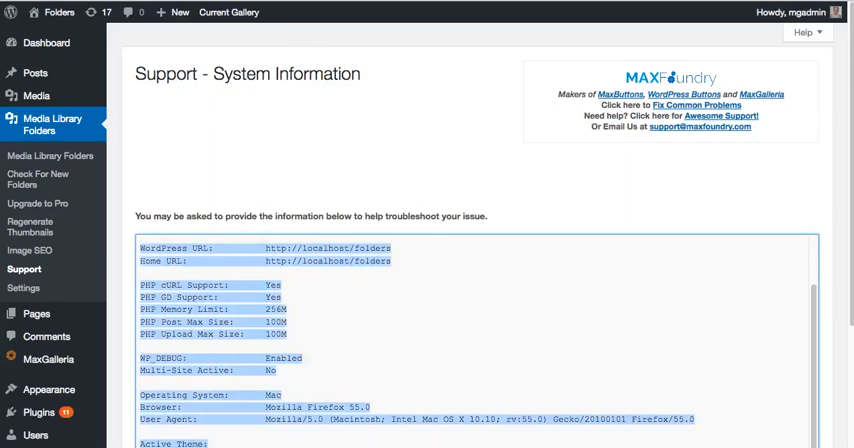
pyautogui.click(52, 130)
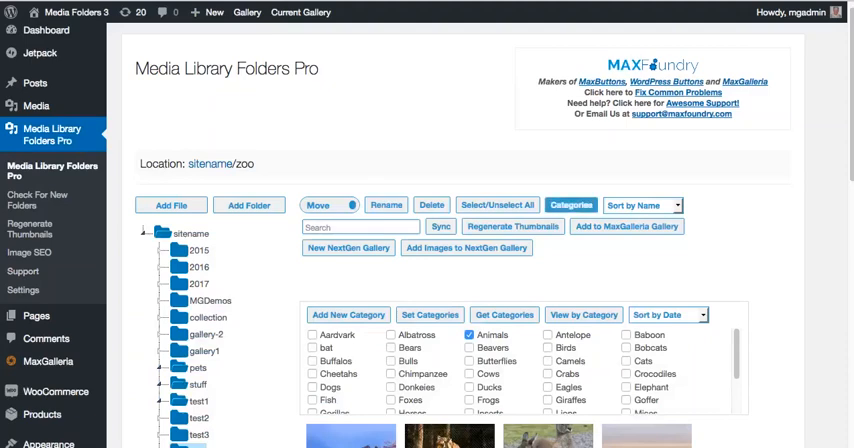
pyautogui.moveTo(496, 8)
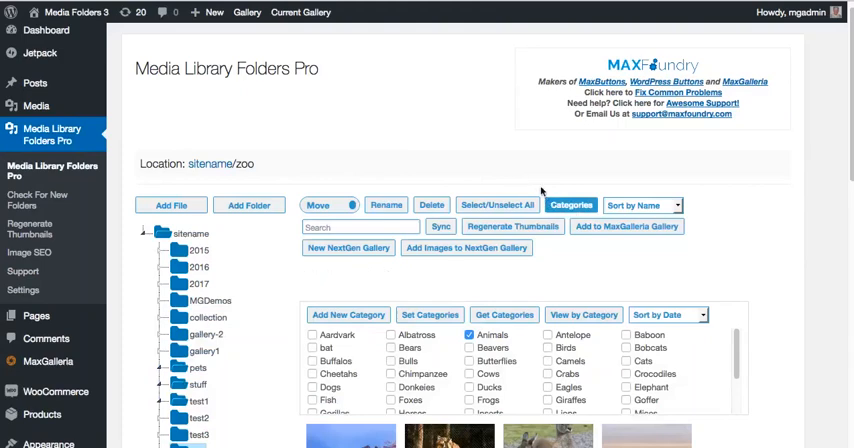
# Check the tiger photo 5.jpg among the zoo folder thumbnails for a gallery action.
pyautogui.click(572, 204)
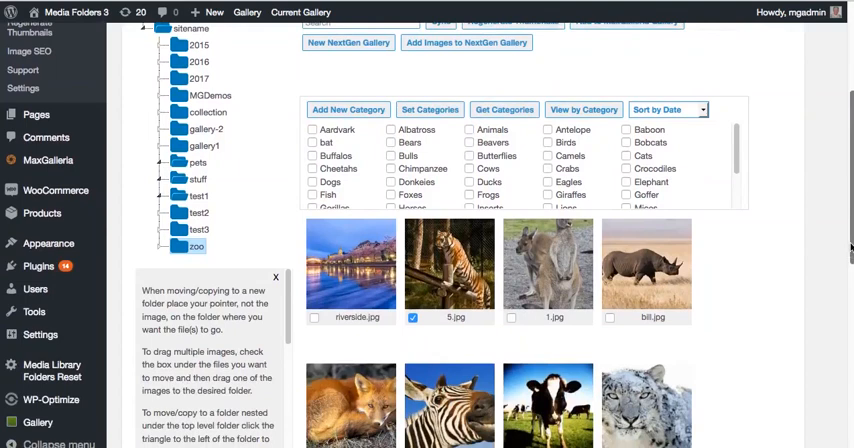
pyautogui.click(504, 108)
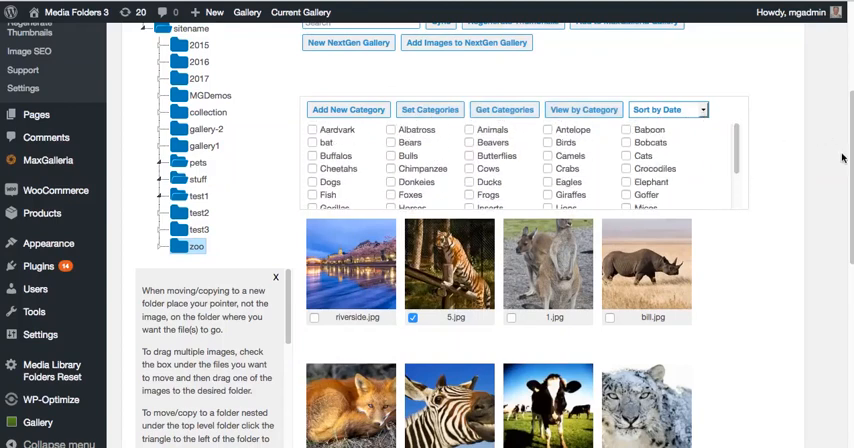
pyautogui.scroll(3)
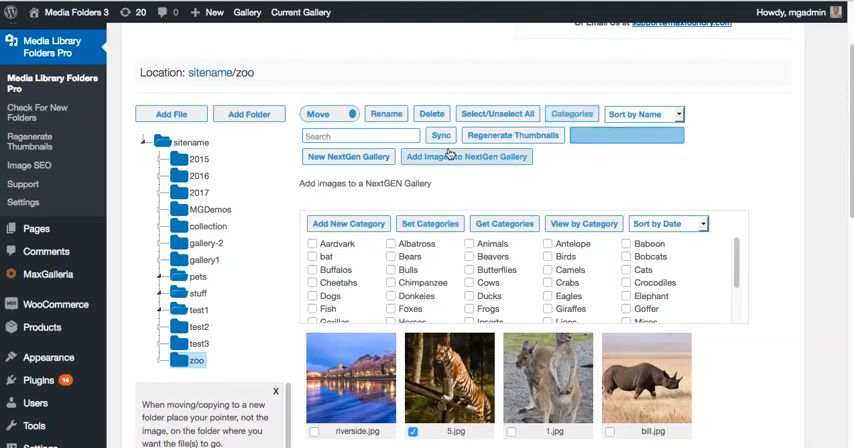
# Choose the existing NextGEN gallery NG Test 1 as the target for the checked zoo photos.
pyautogui.click(348, 156)
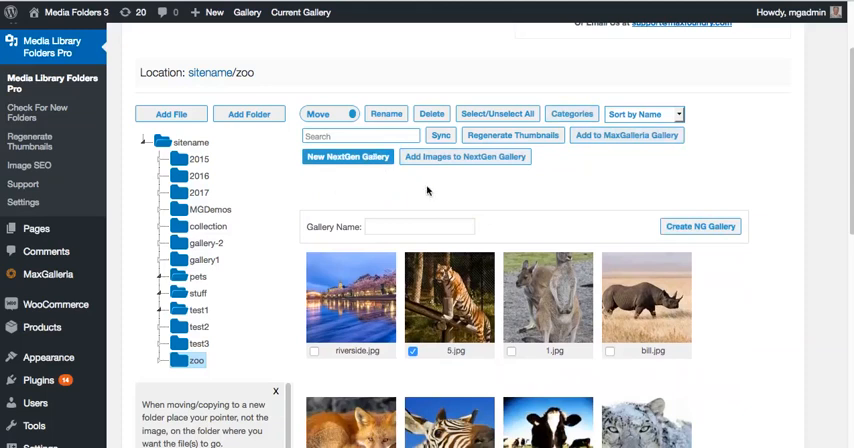
pyautogui.moveTo(378, 188)
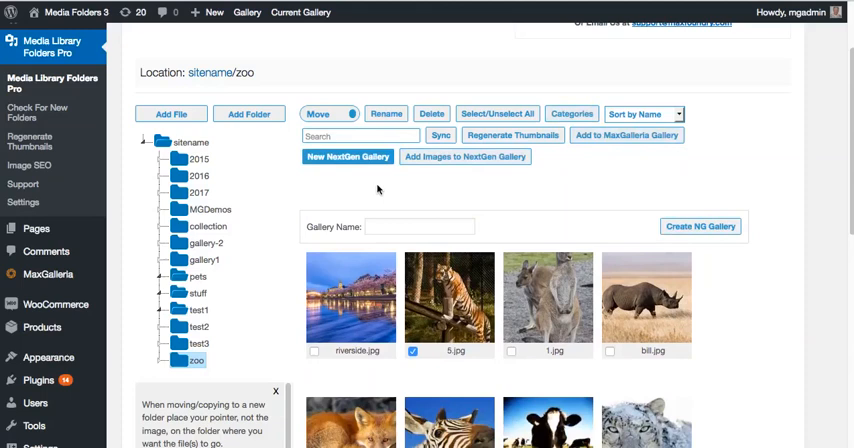
pyautogui.click(464, 156)
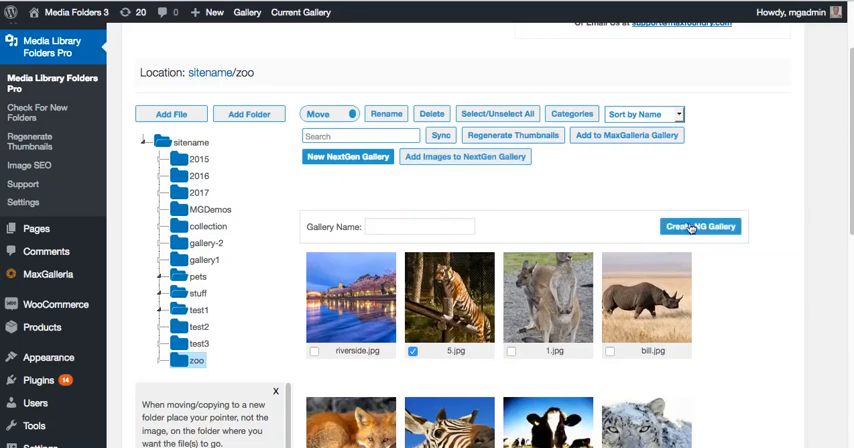
pyautogui.click(464, 156)
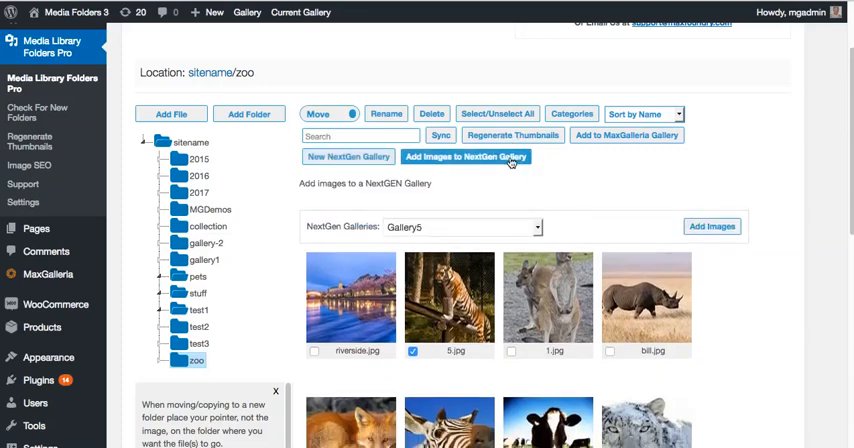
pyautogui.click(496, 112)
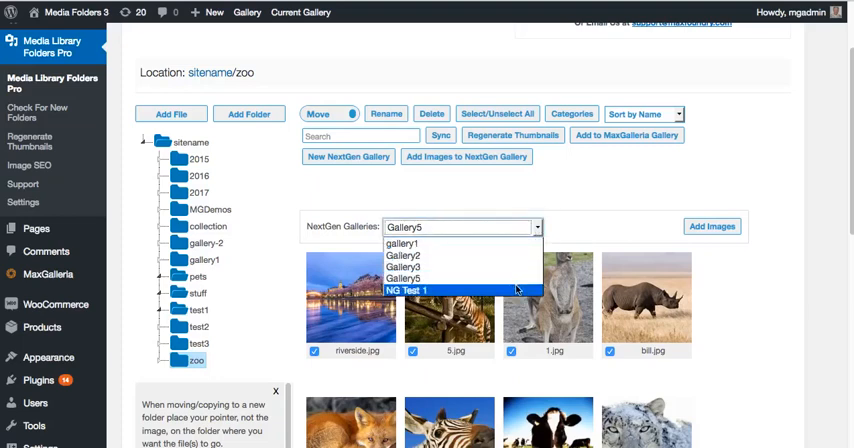
pyautogui.click(410, 290)
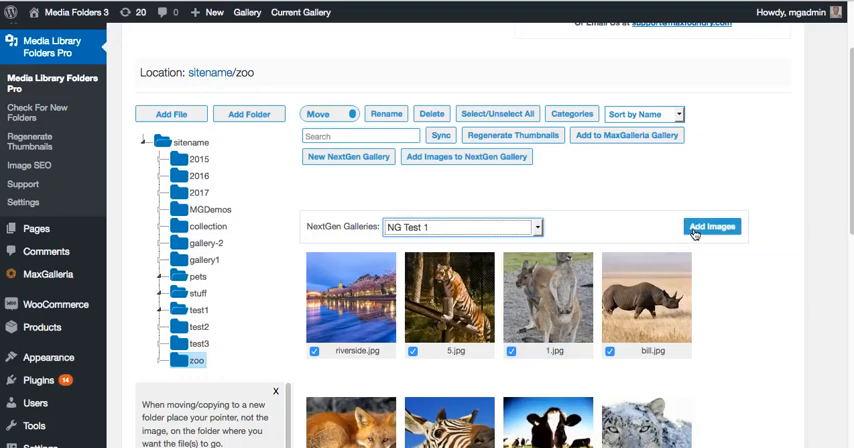
pyautogui.moveTo(834, 76)
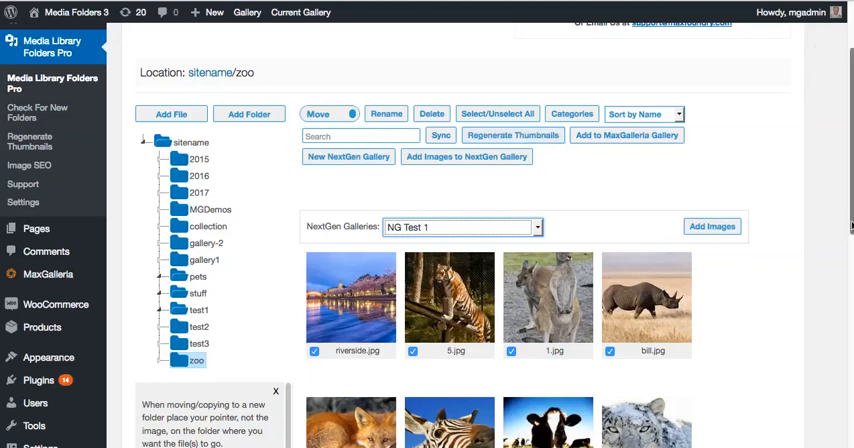
# Edit the published post Test Seven from the All Posts list.
pyautogui.scroll(3)
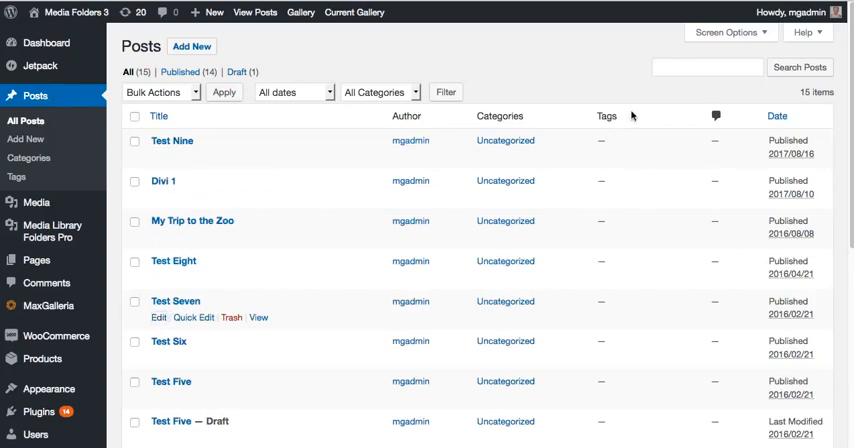
pyautogui.click(176, 300)
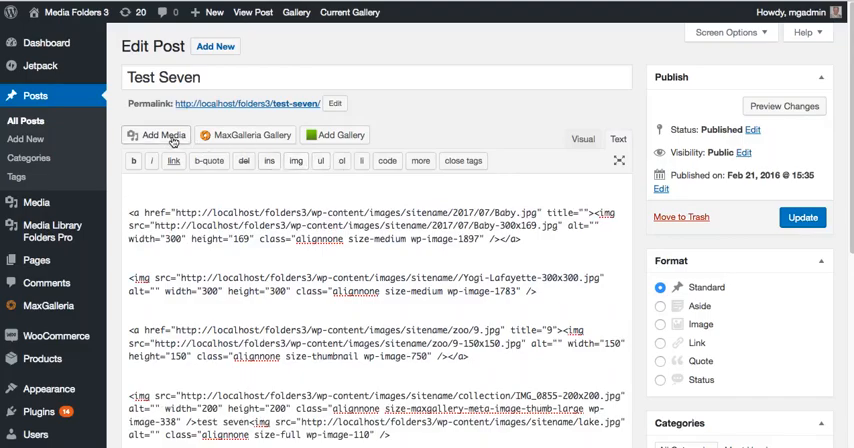
# From Add Media, browse the Media Library Folders Pro window to the zoo folder's images with riverside.jpg checked.
pyautogui.click(156, 134)
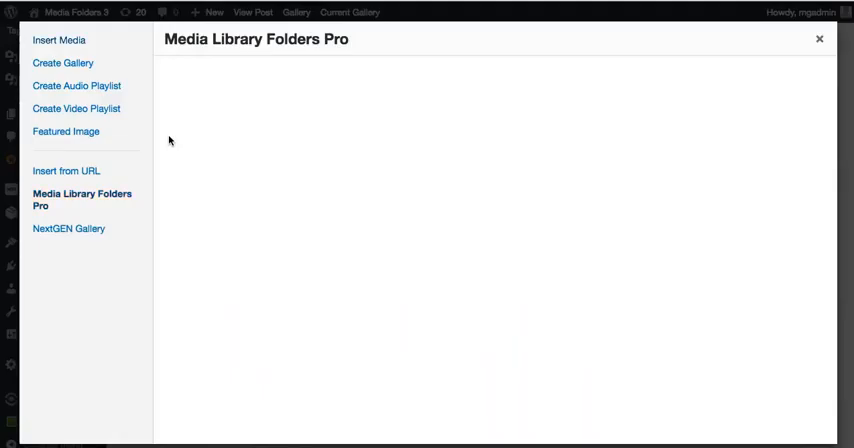
pyautogui.moveTo(172, 54)
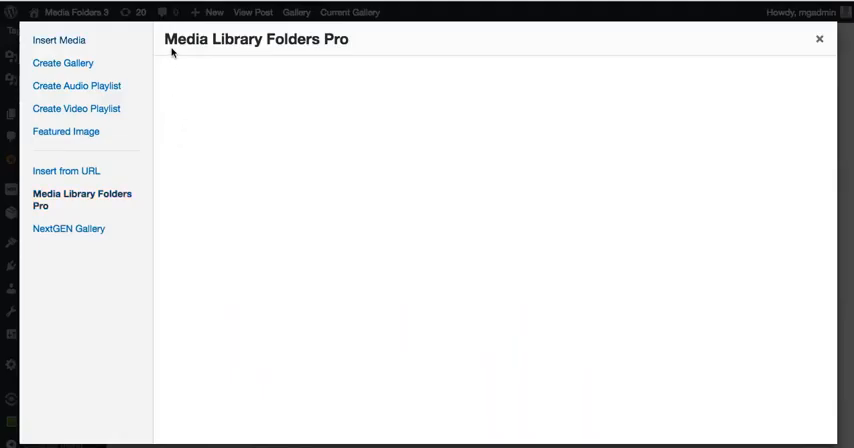
pyautogui.click(82, 200)
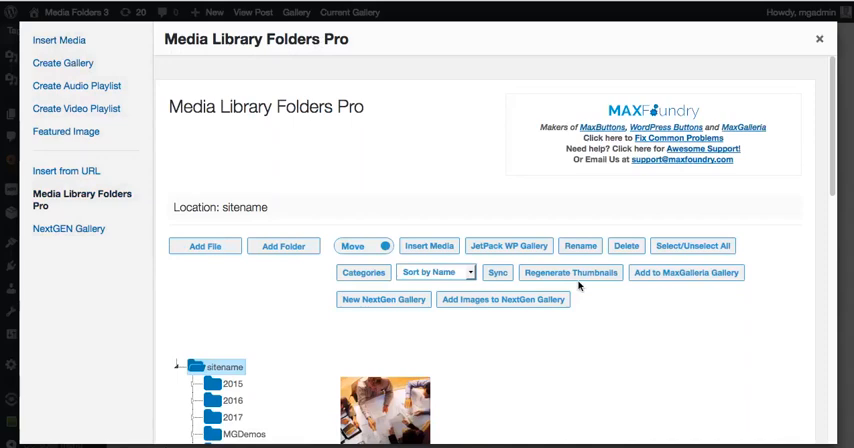
pyautogui.scroll(-3)
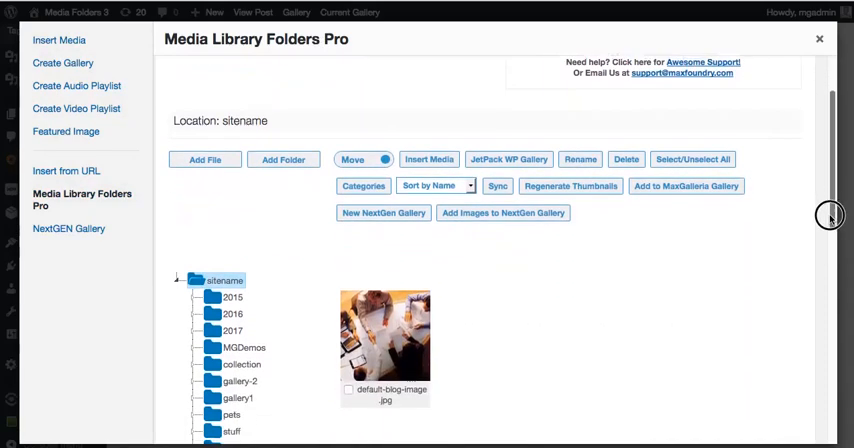
pyautogui.scroll(-3)
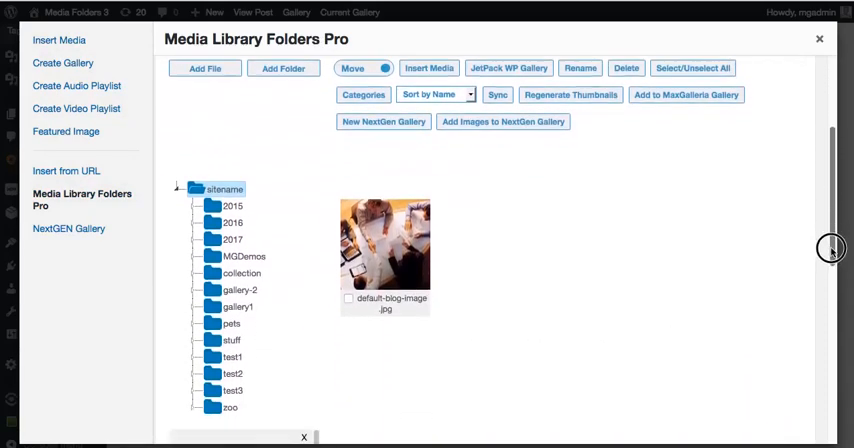
pyautogui.scroll(-3)
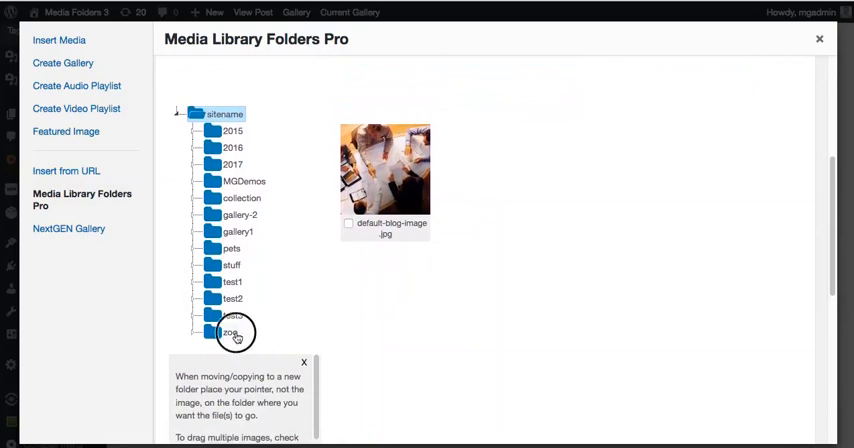
pyautogui.click(228, 332)
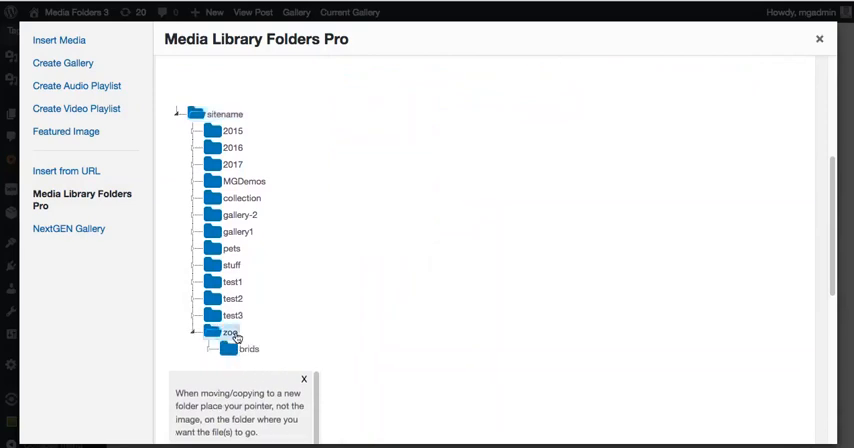
pyautogui.click(230, 332)
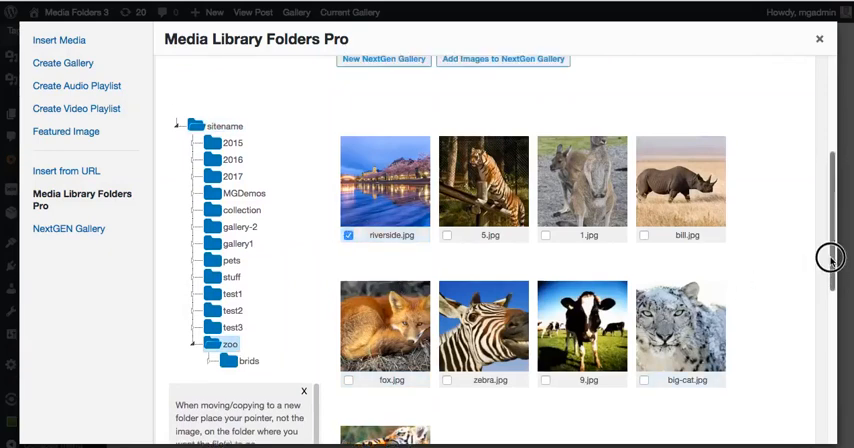
pyautogui.scroll(3)
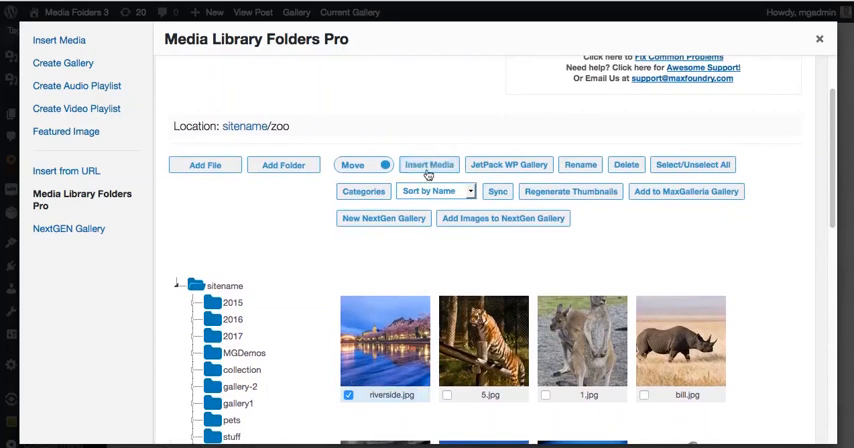
# Insert riverside.jpg into Test Seven's content with Left alignment.
pyautogui.click(428, 164)
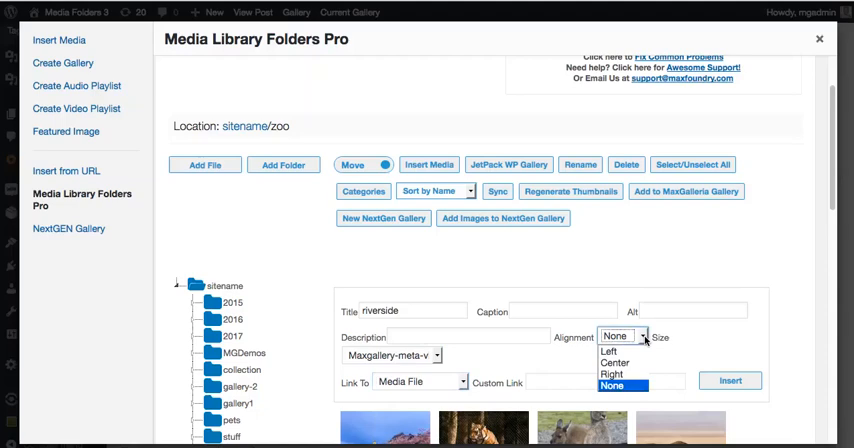
pyautogui.click(608, 350)
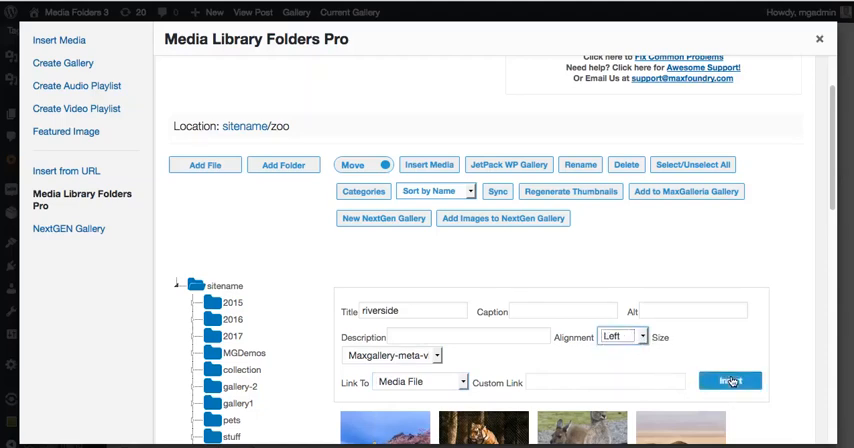
pyautogui.click(730, 380)
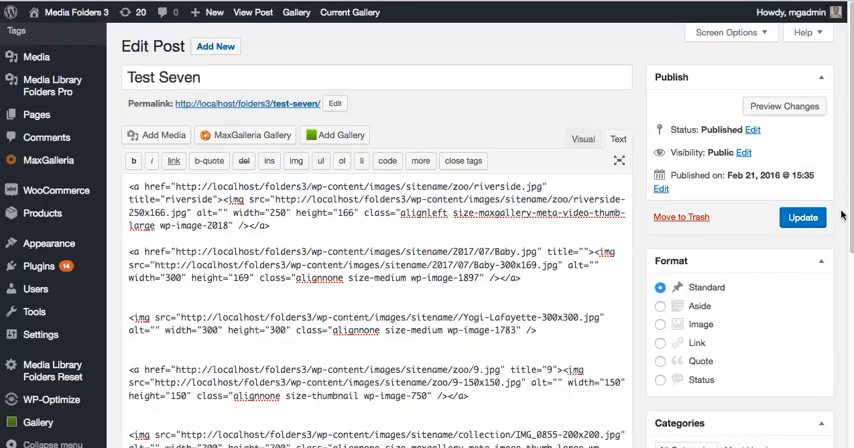
# Launch Set MLF featured image from the Featured Image box to list the uploads folders.
pyautogui.scroll(-3)
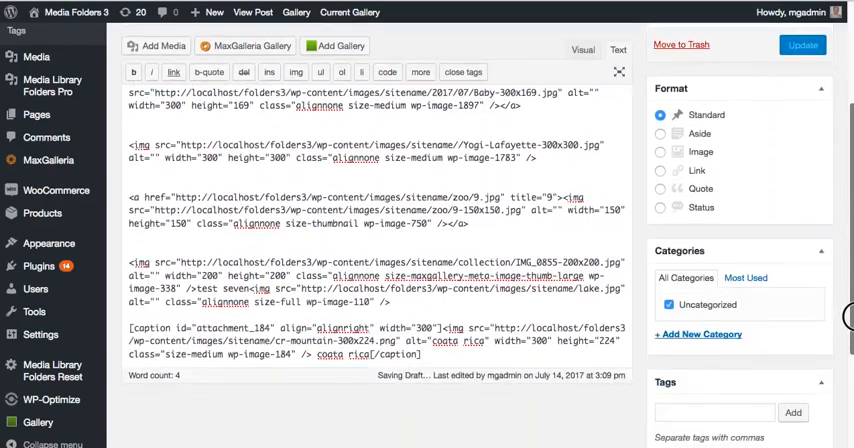
pyautogui.scroll(-3)
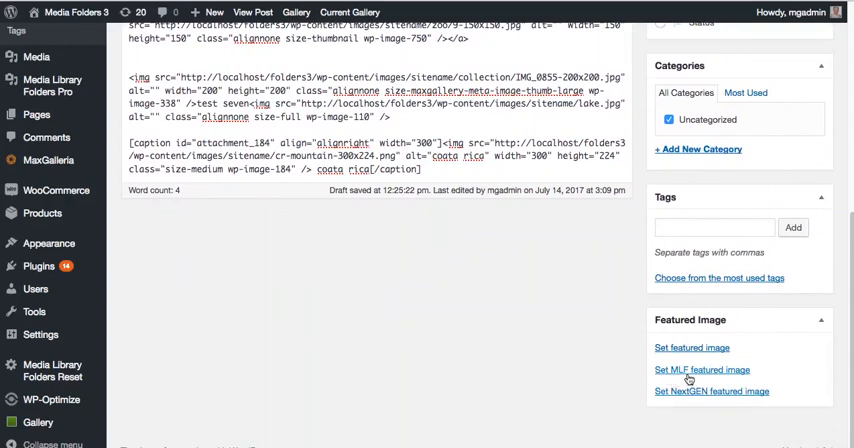
pyautogui.click(700, 368)
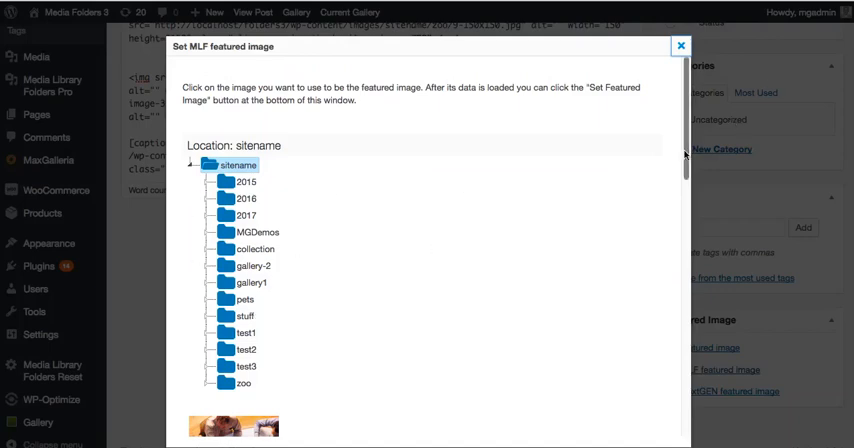
# Choose bill.jpg from the zoo folder and apply it as Test Seven's featured image.
pyautogui.scroll(-3)
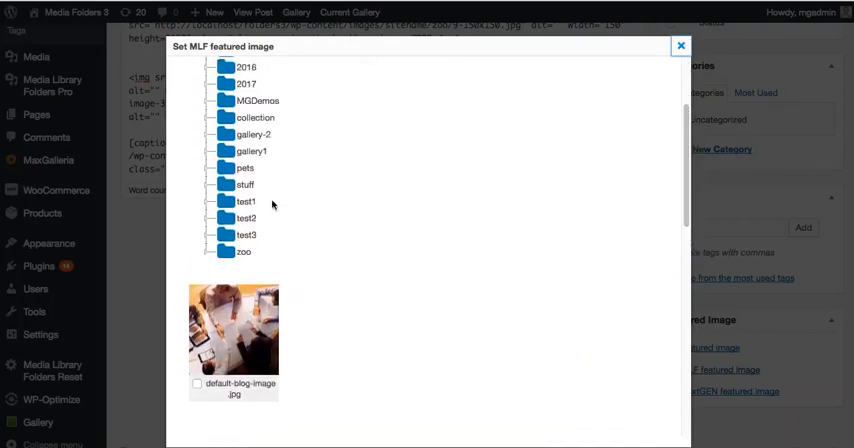
pyautogui.click(242, 250)
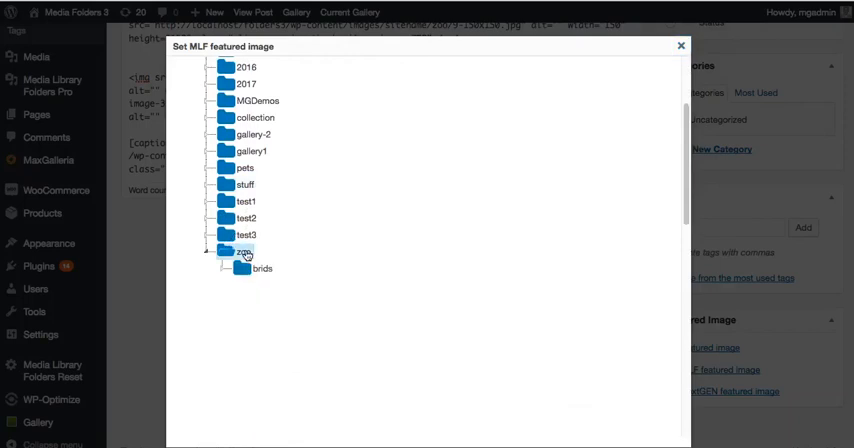
pyautogui.click(242, 250)
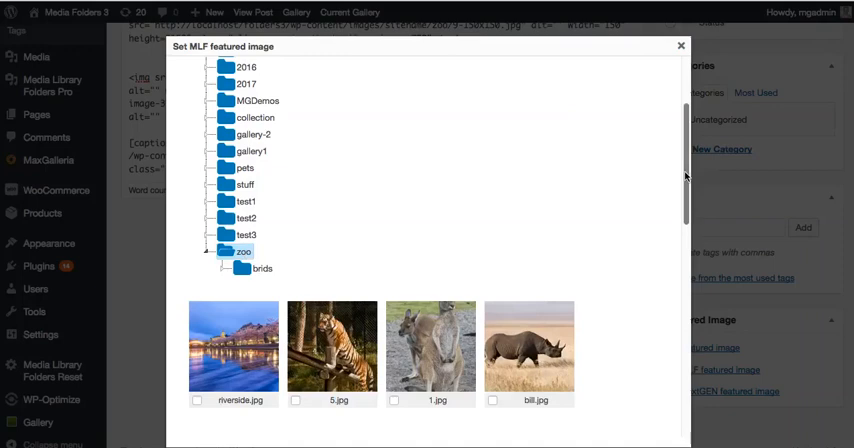
pyautogui.scroll(-3)
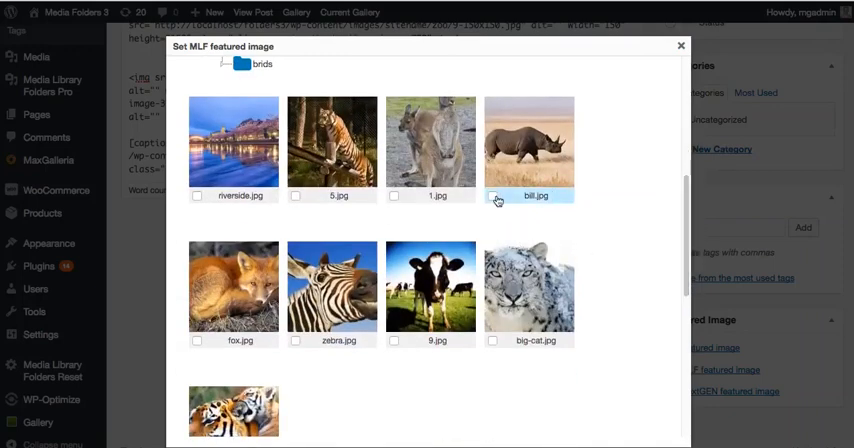
pyautogui.scroll(-3)
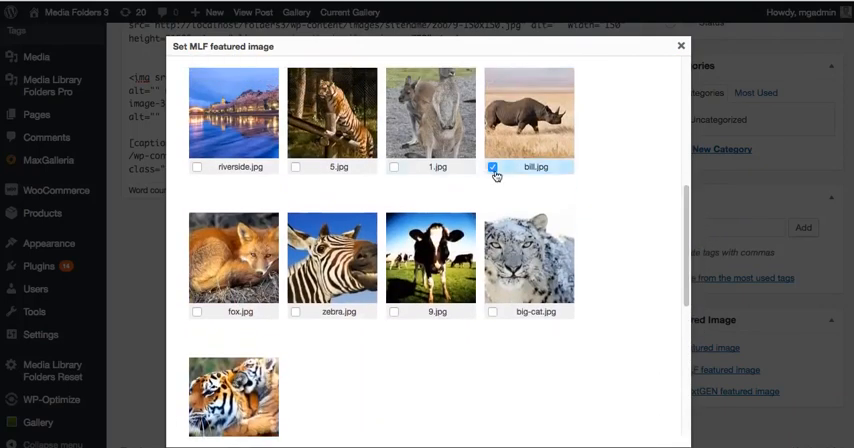
pyautogui.click(492, 166)
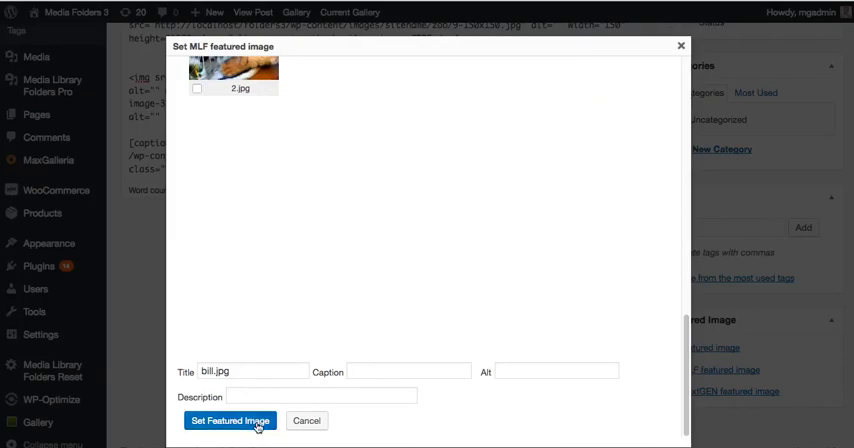
pyautogui.click(230, 420)
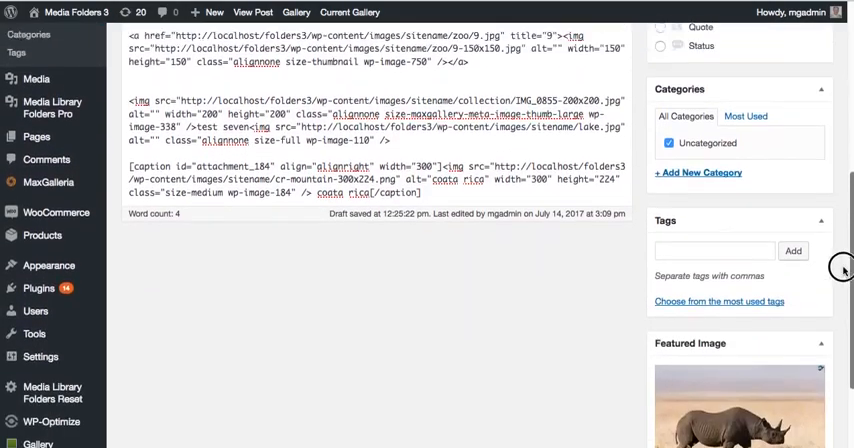
pyautogui.scroll(3)
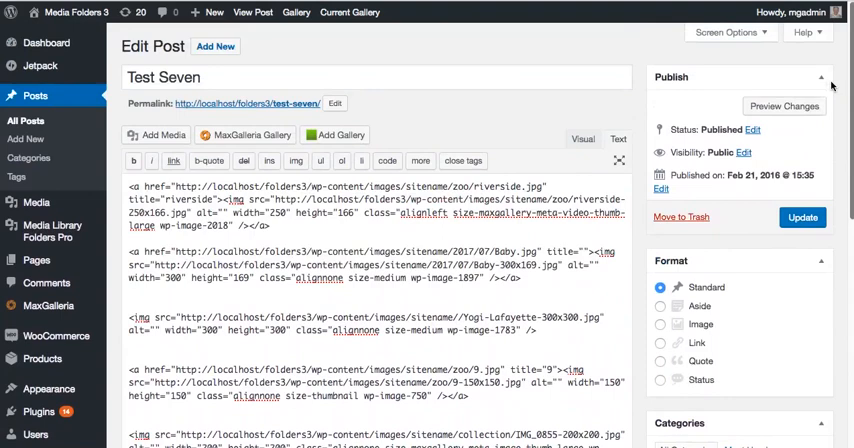